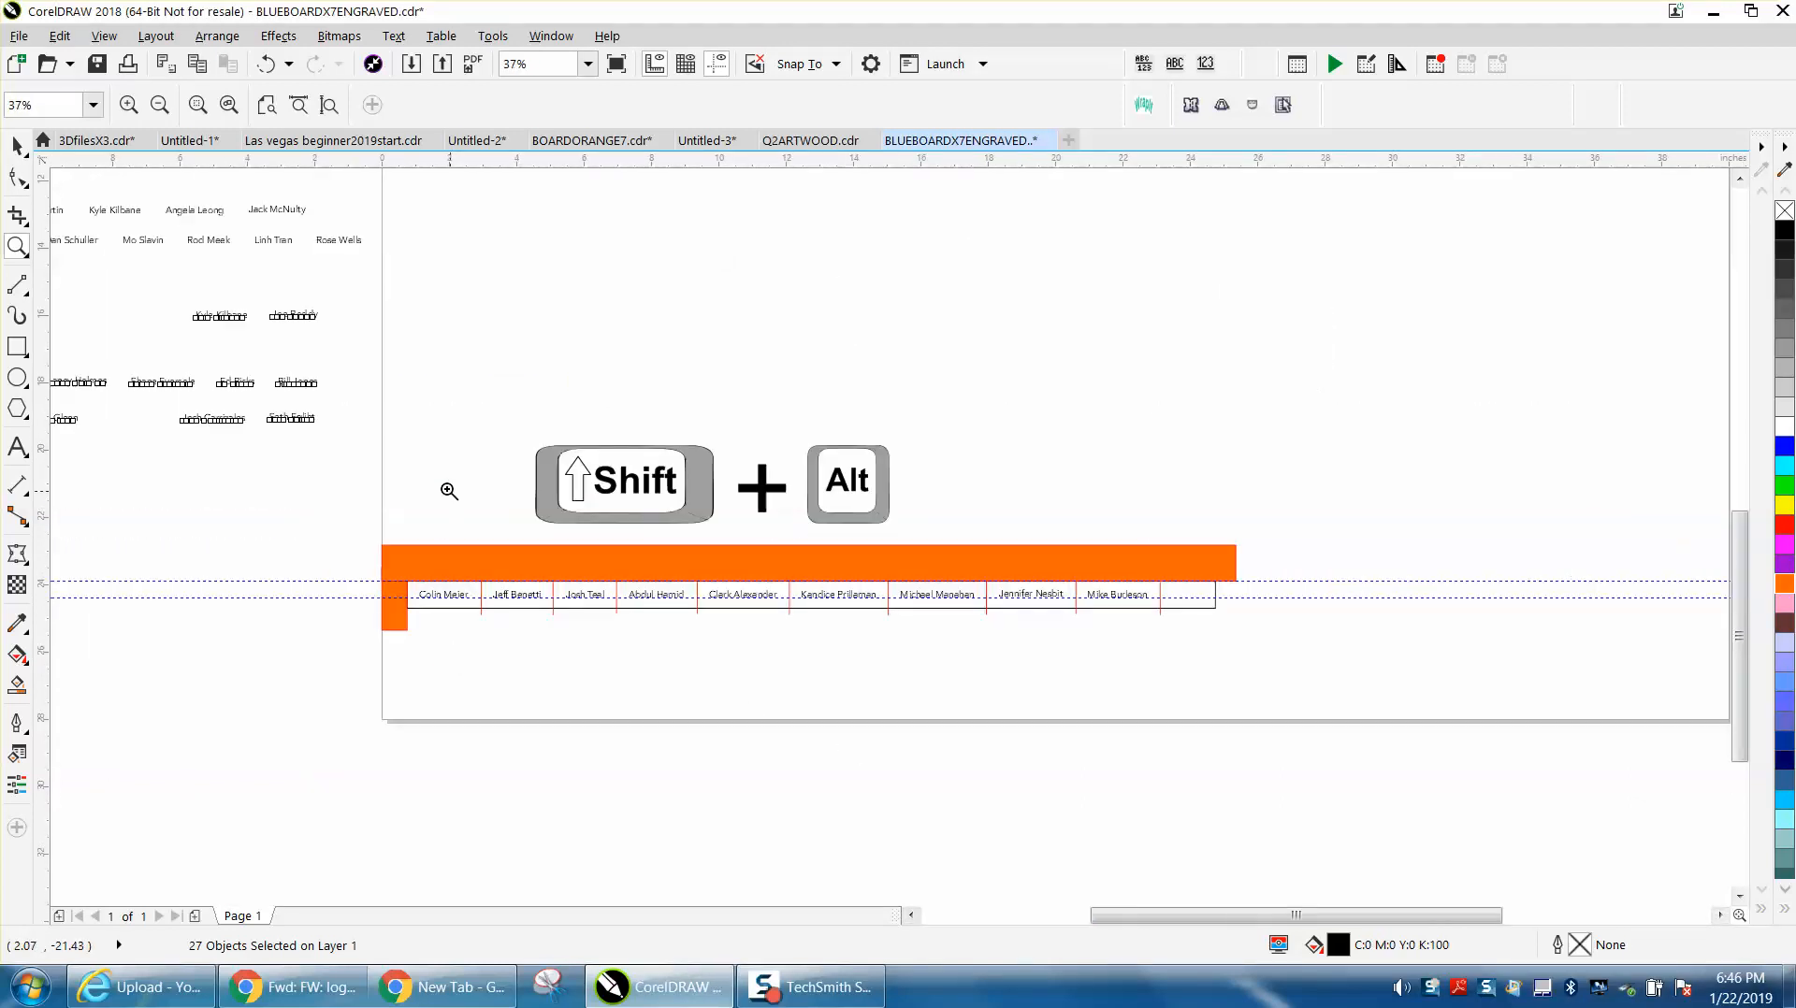
pyautogui.moveTo(943, 400)
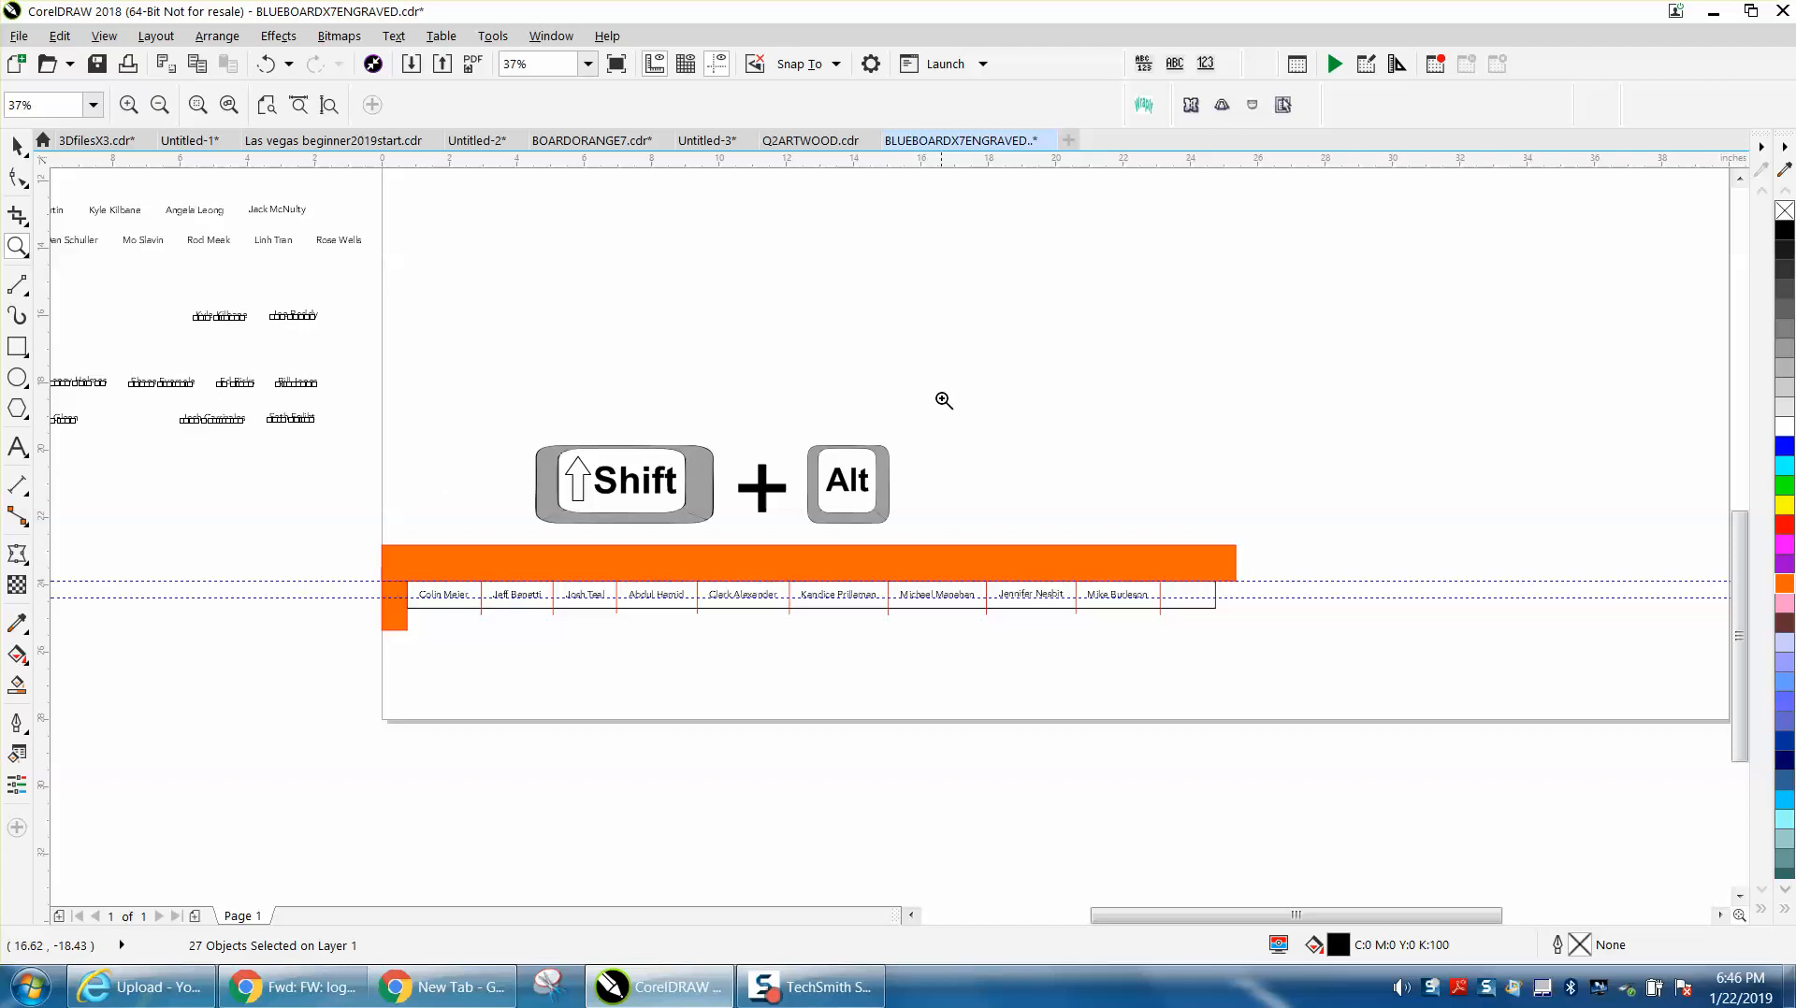
pyautogui.moveTo(307, 366)
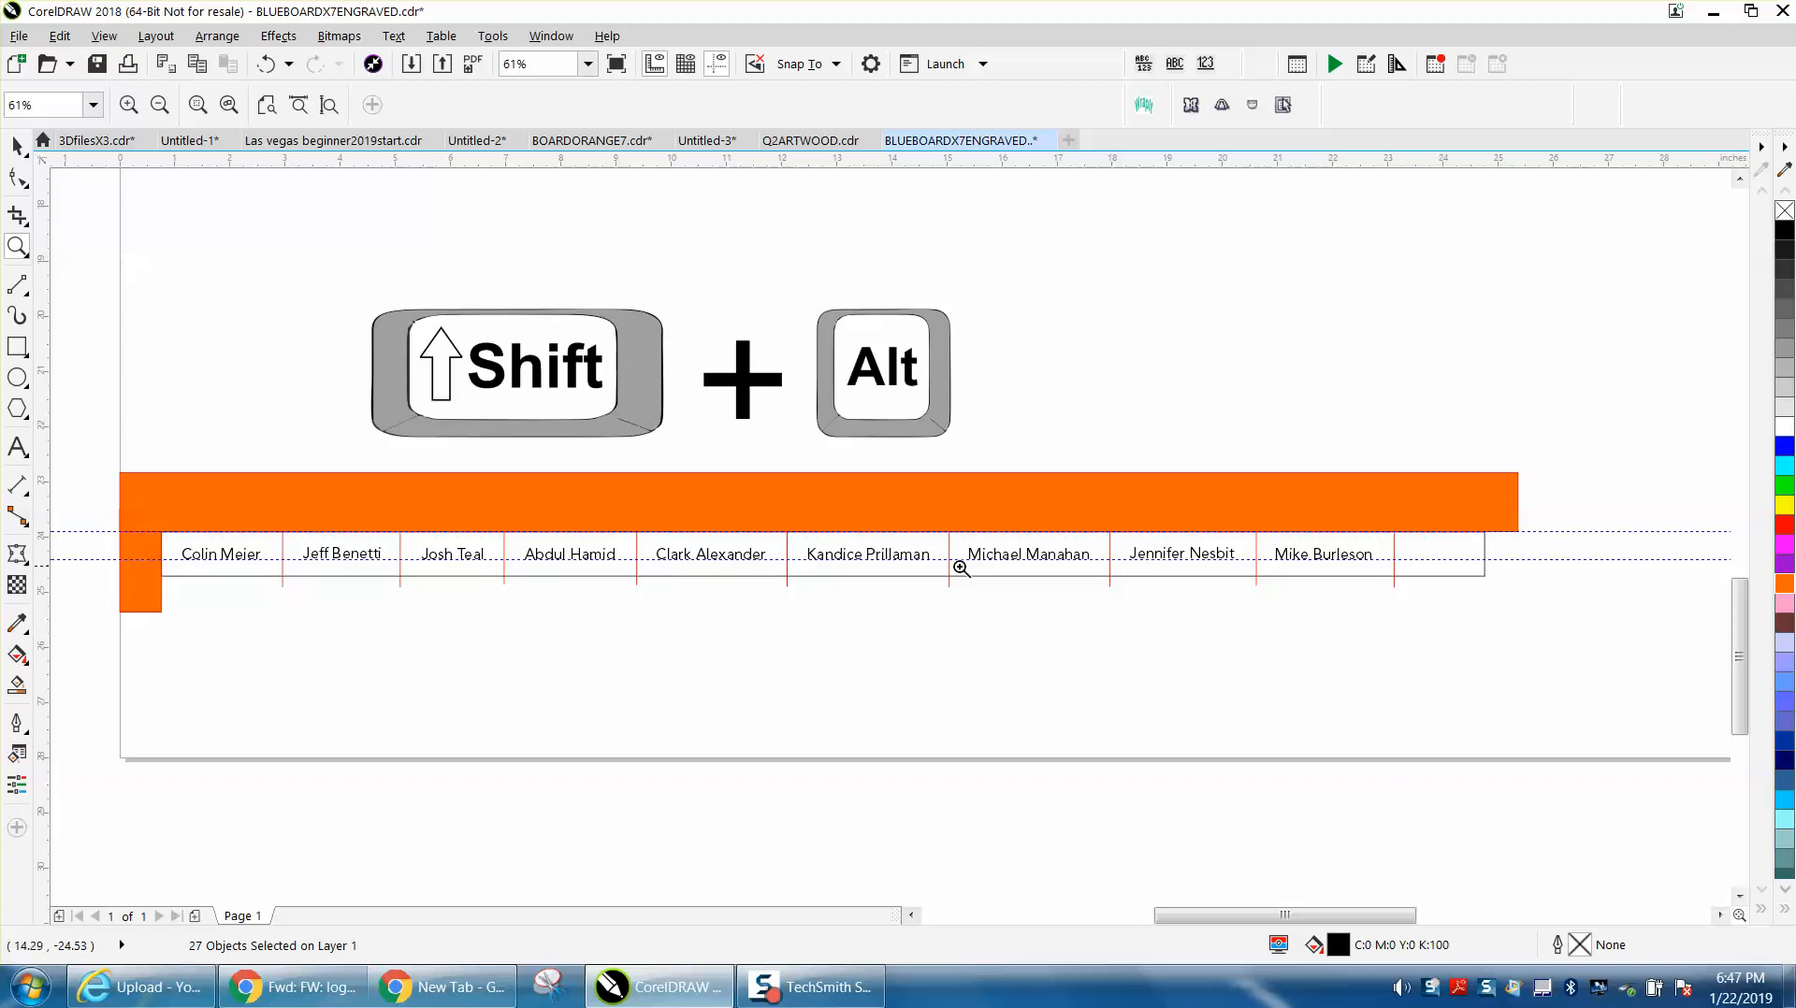
pyautogui.moveTo(1423, 556)
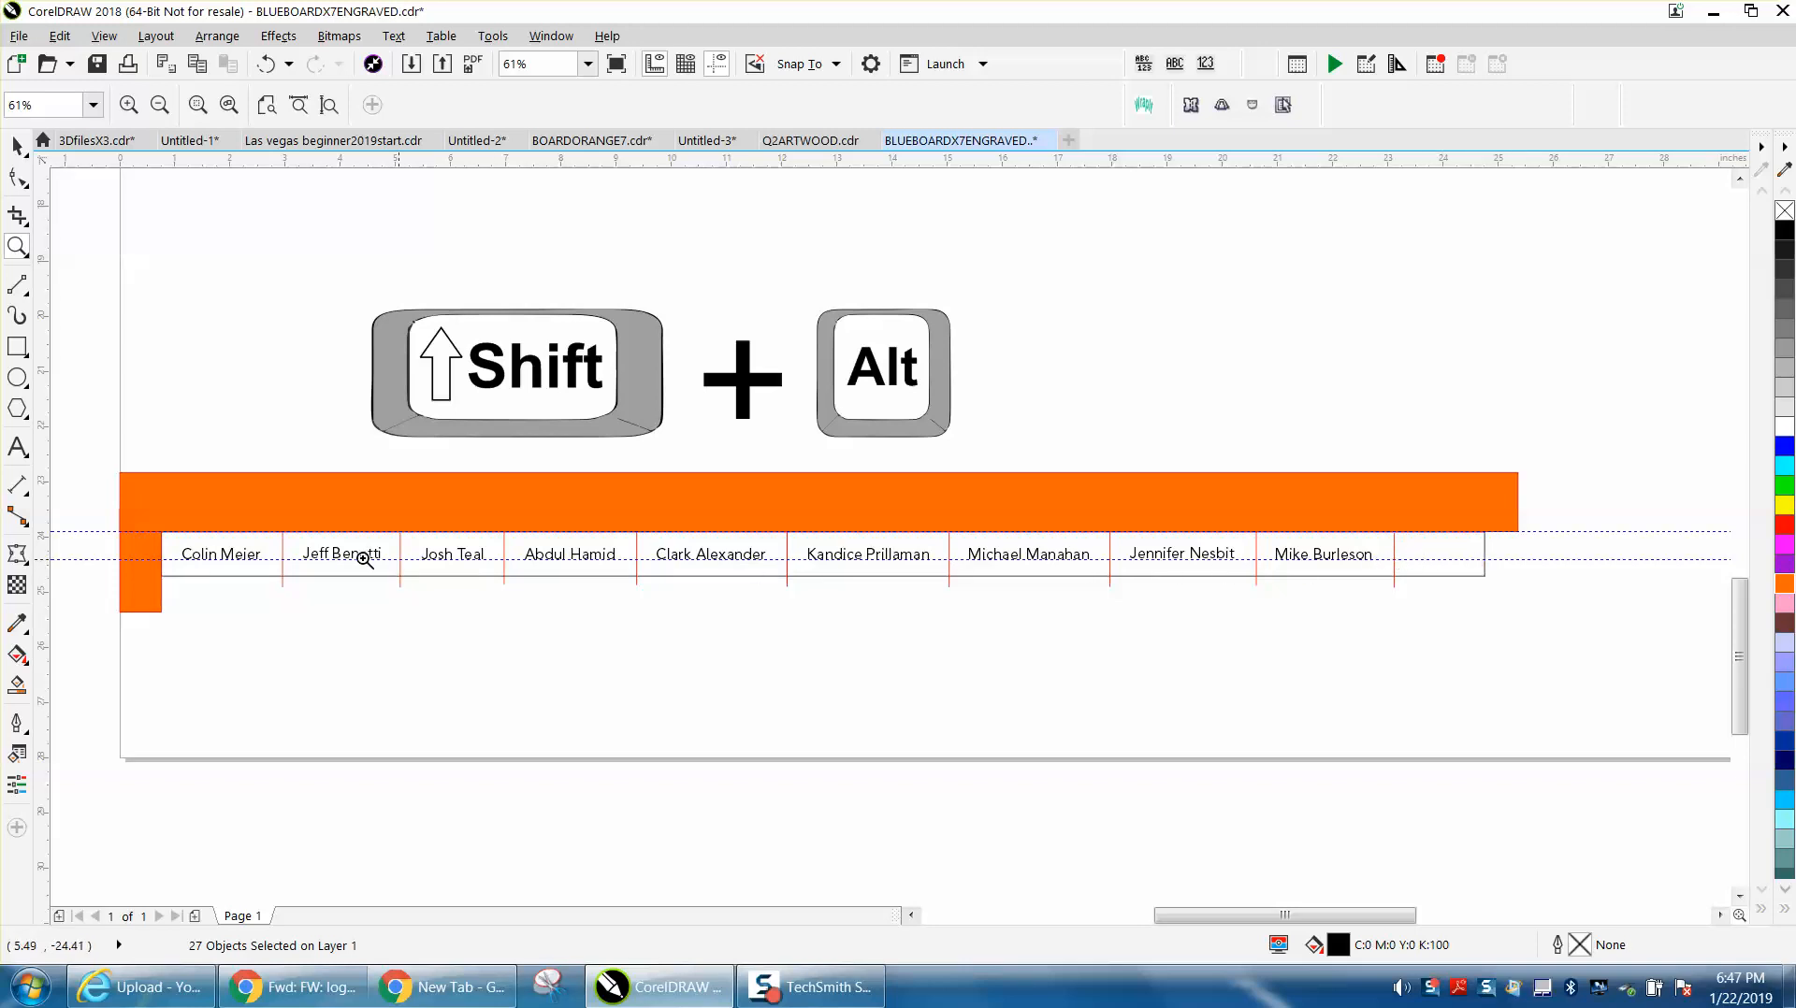
pyautogui.moveTo(208, 557)
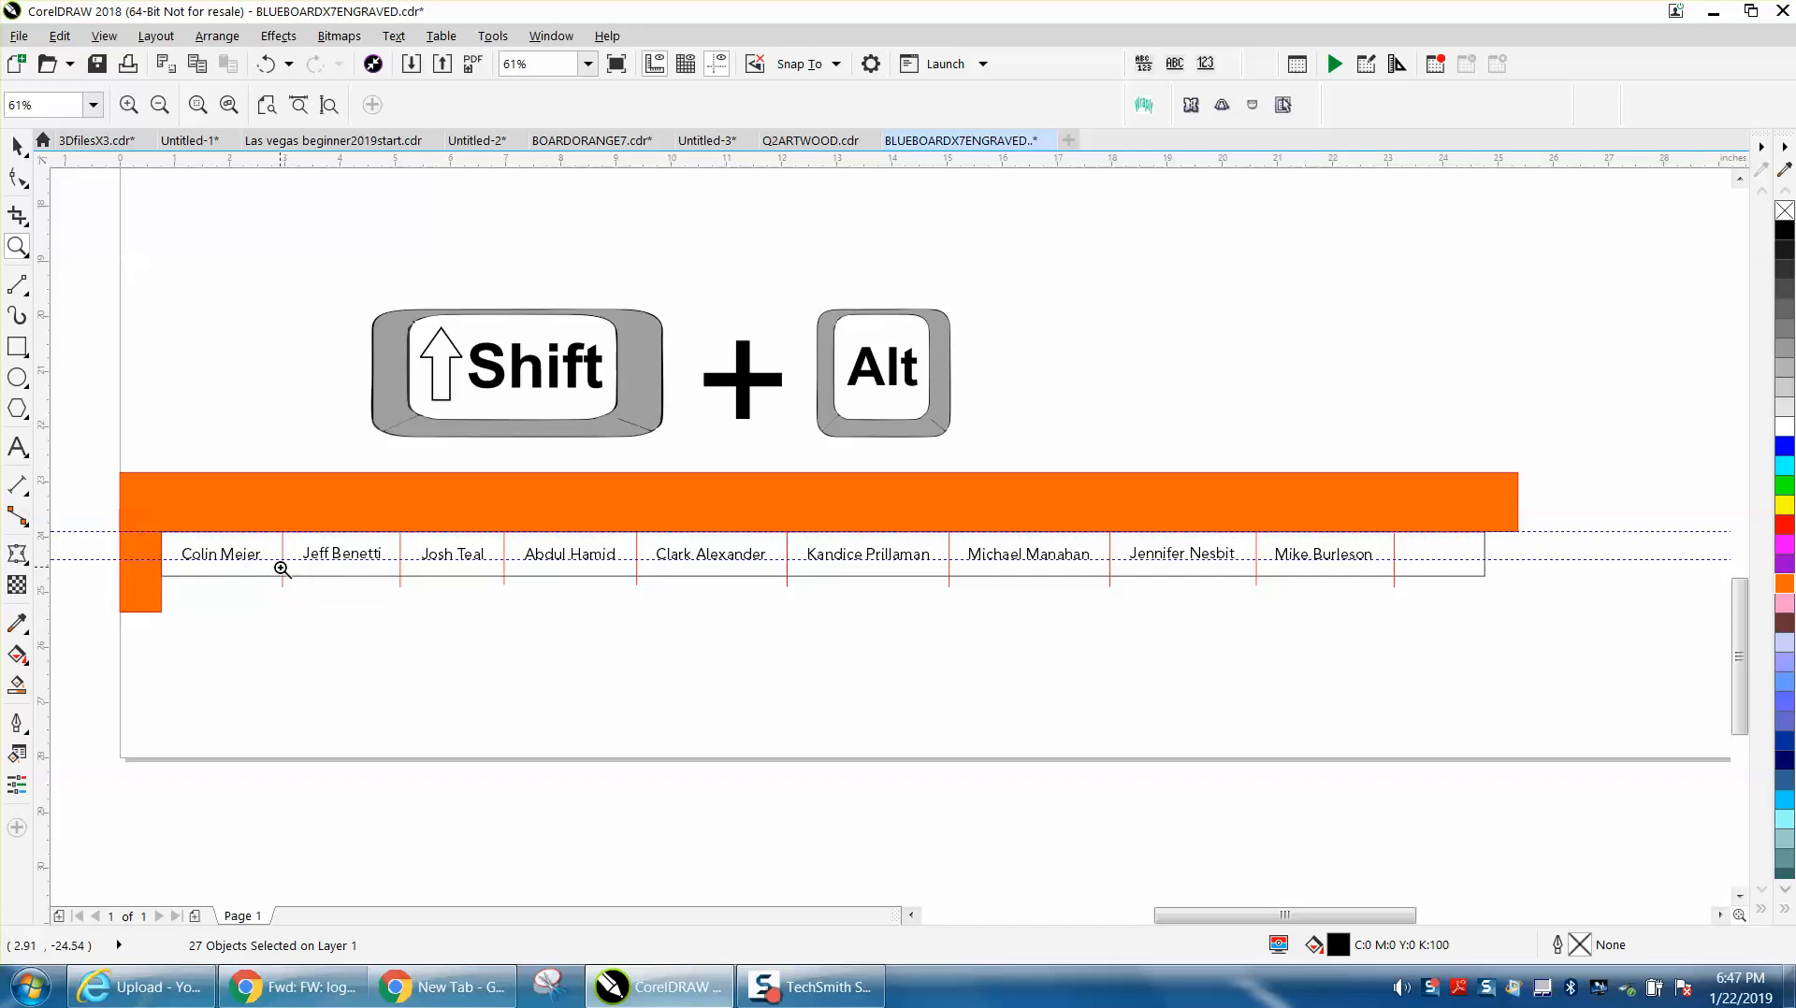
pyautogui.moveTo(688, 581)
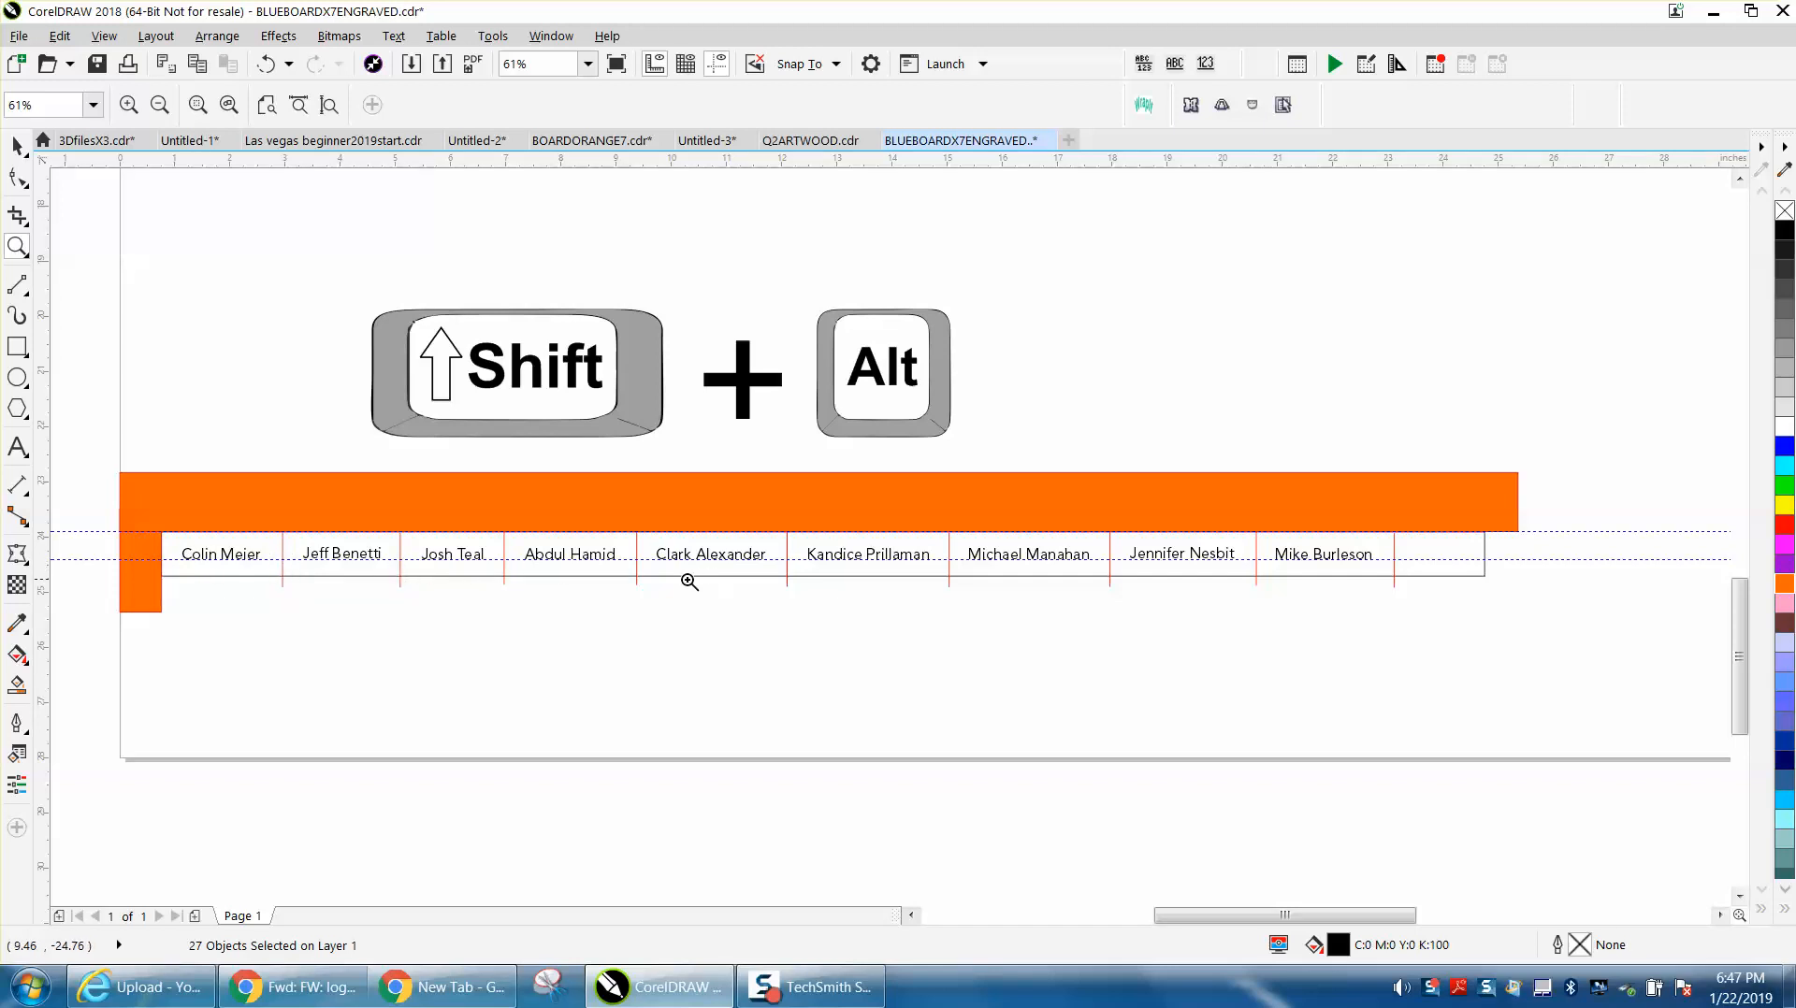
pyautogui.moveTo(867, 572)
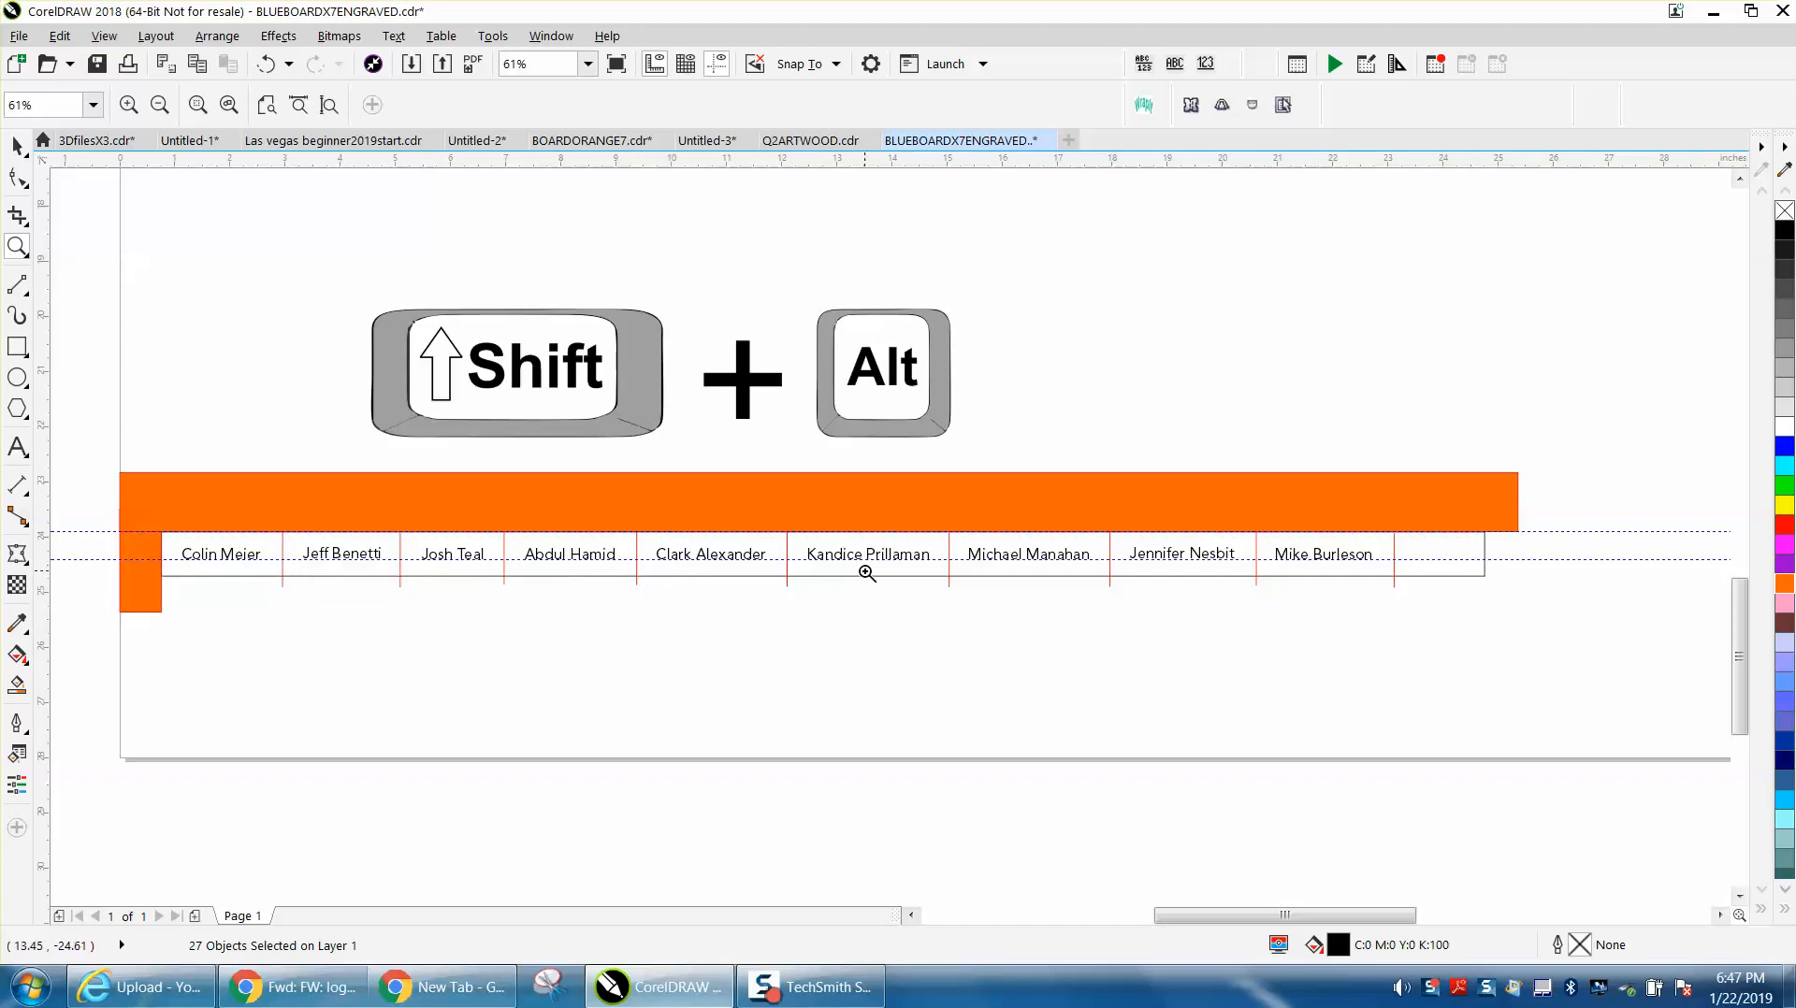
pyautogui.moveTo(440, 586)
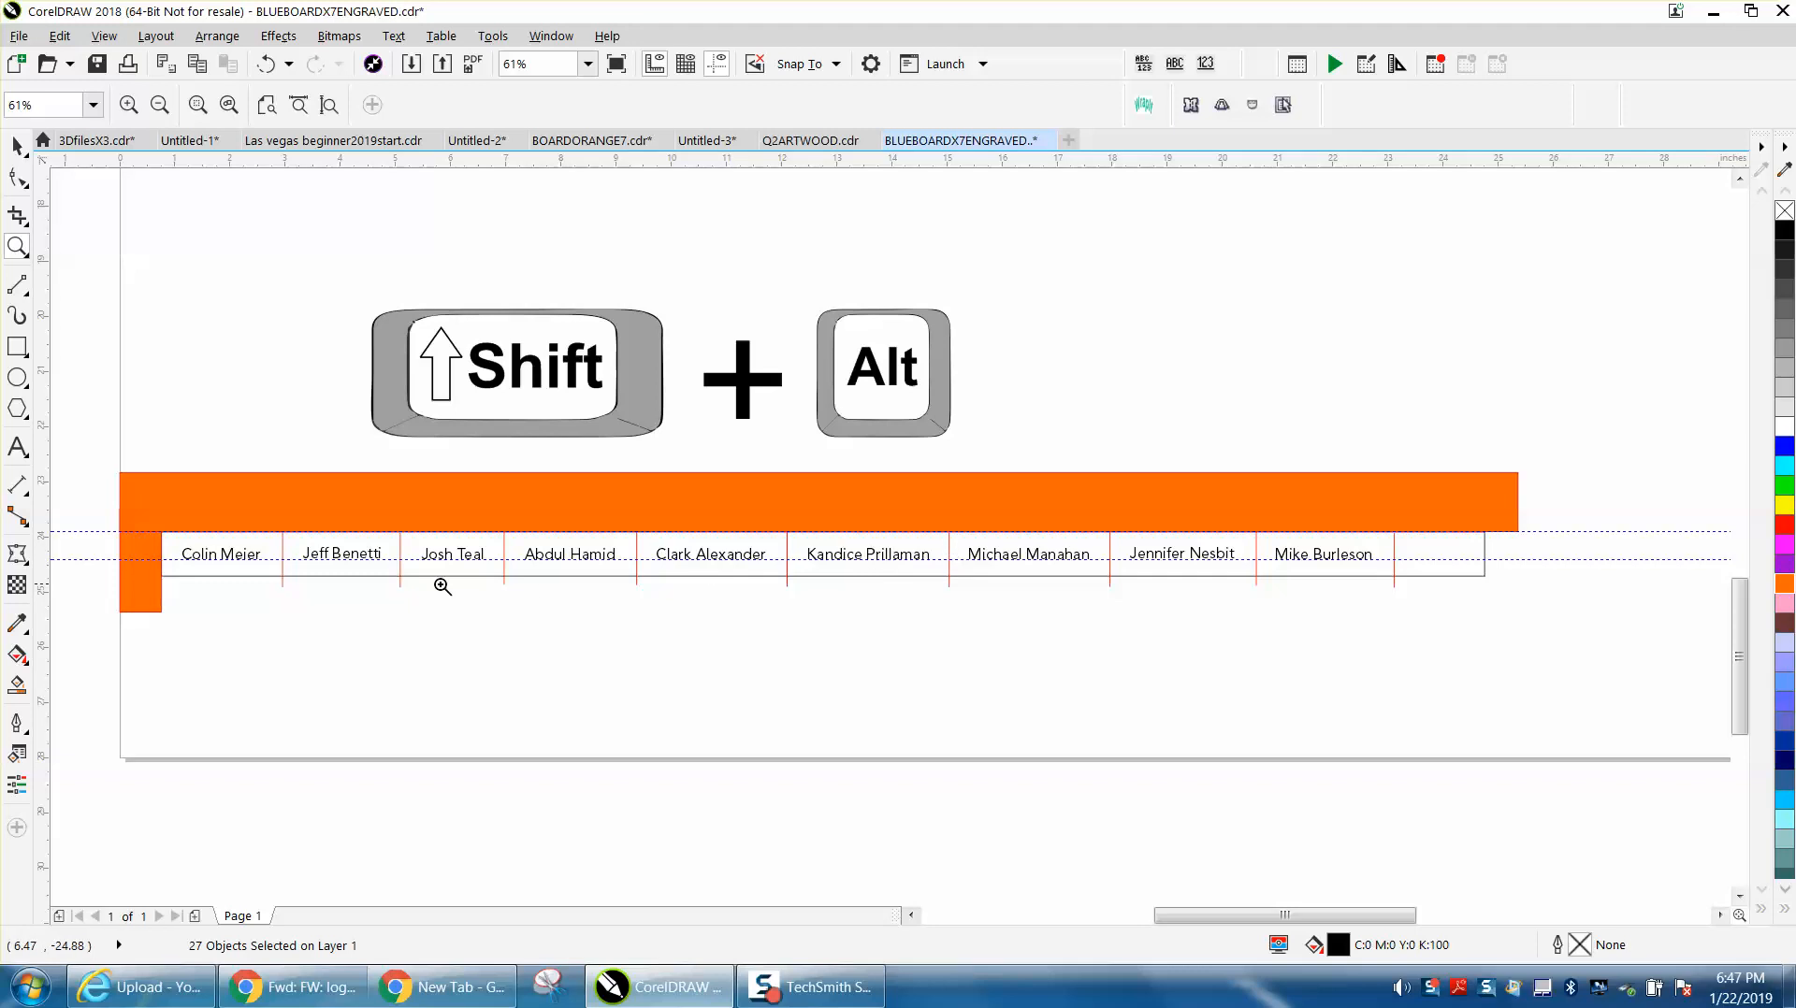
pyautogui.moveTo(286, 555)
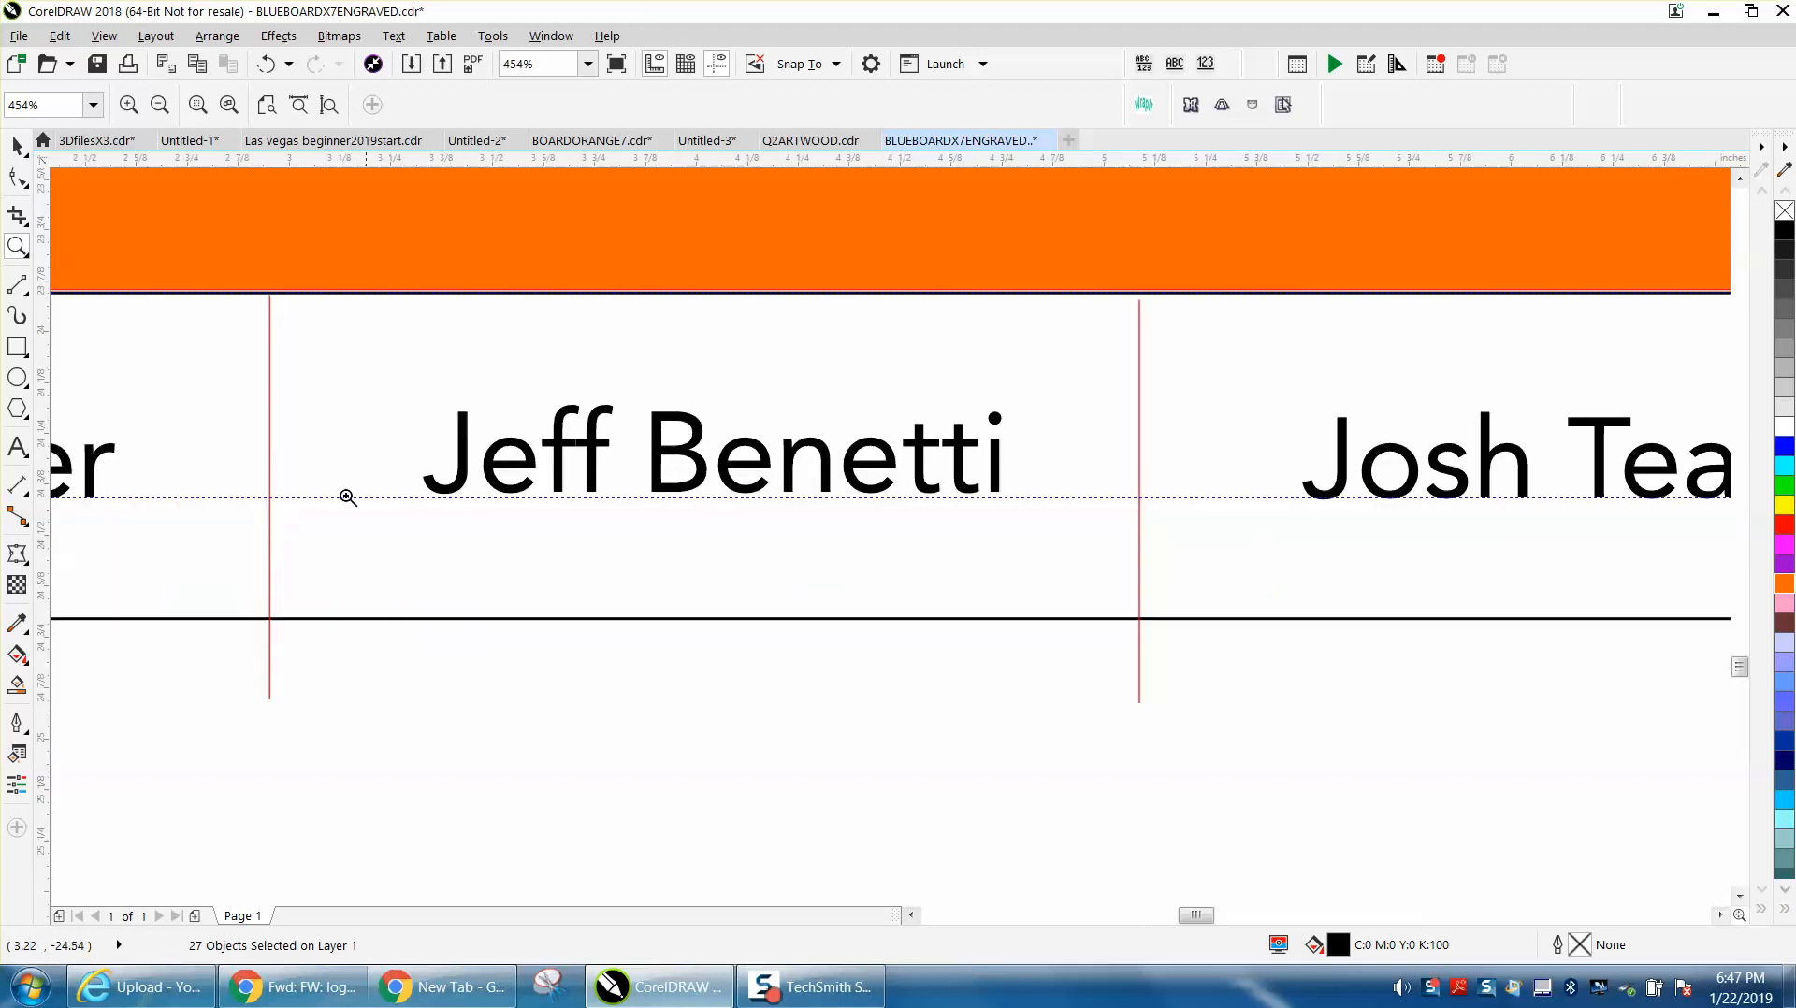
pyautogui.moveTo(1139, 711)
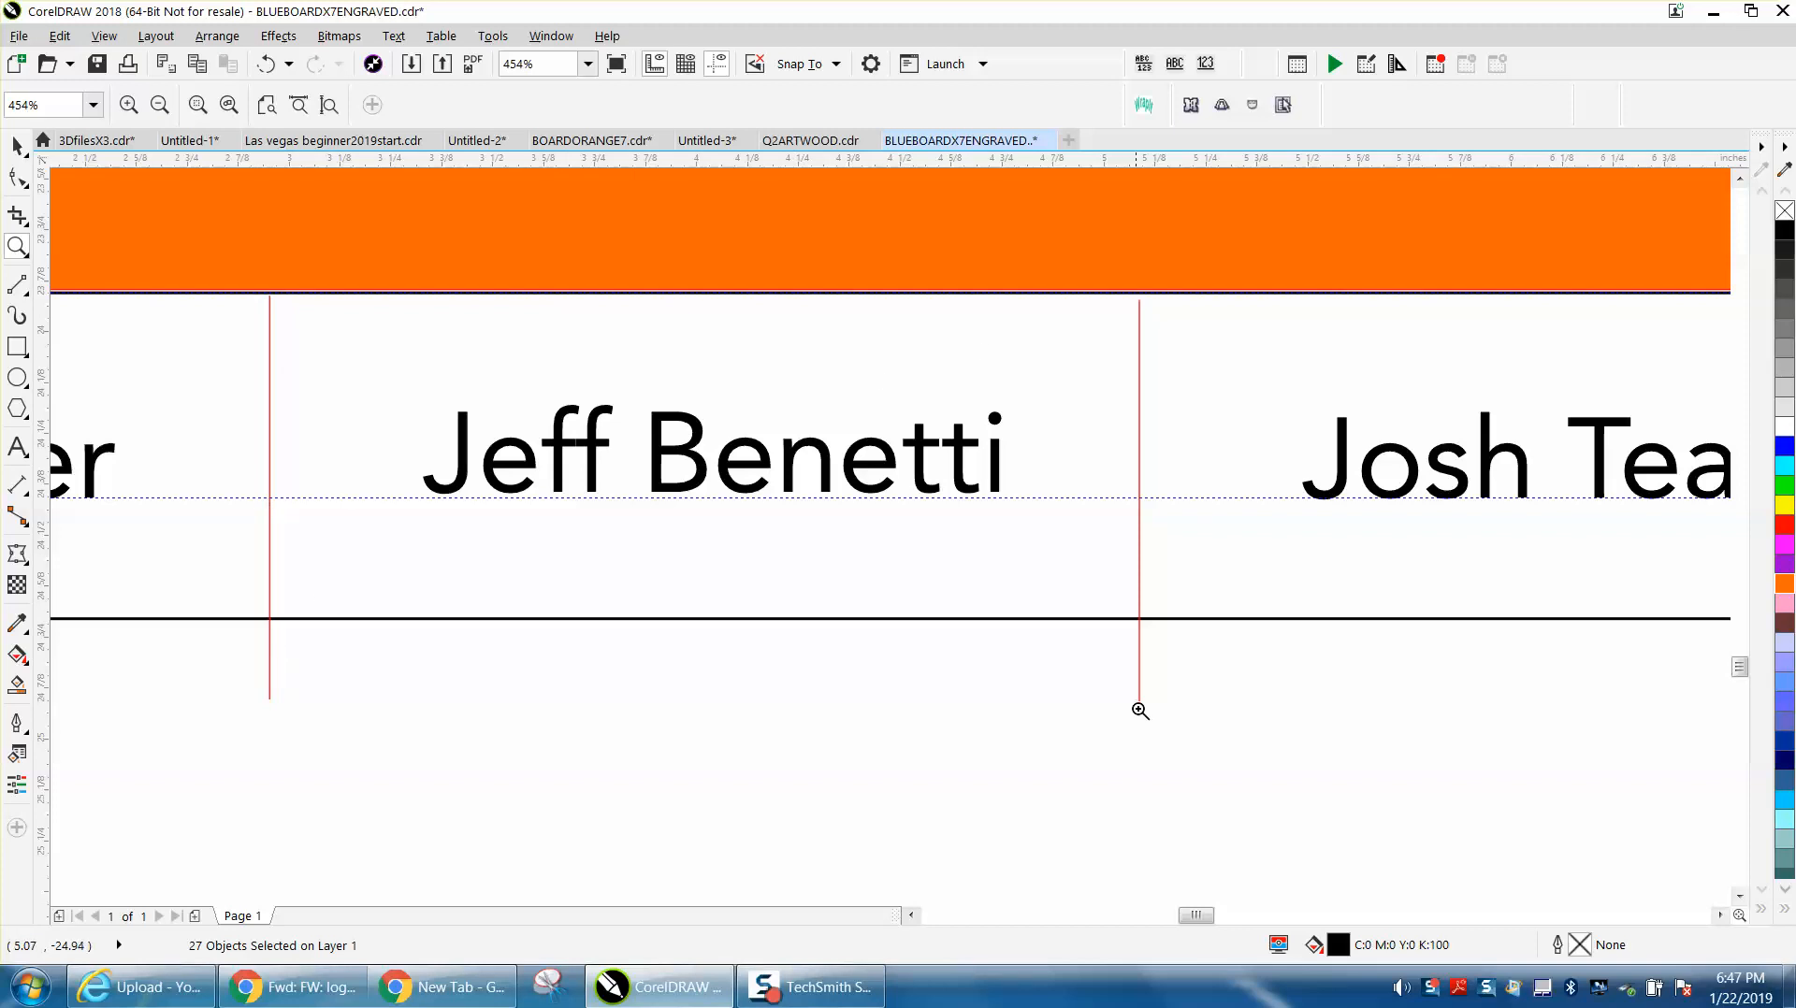
pyautogui.moveTo(1124, 669)
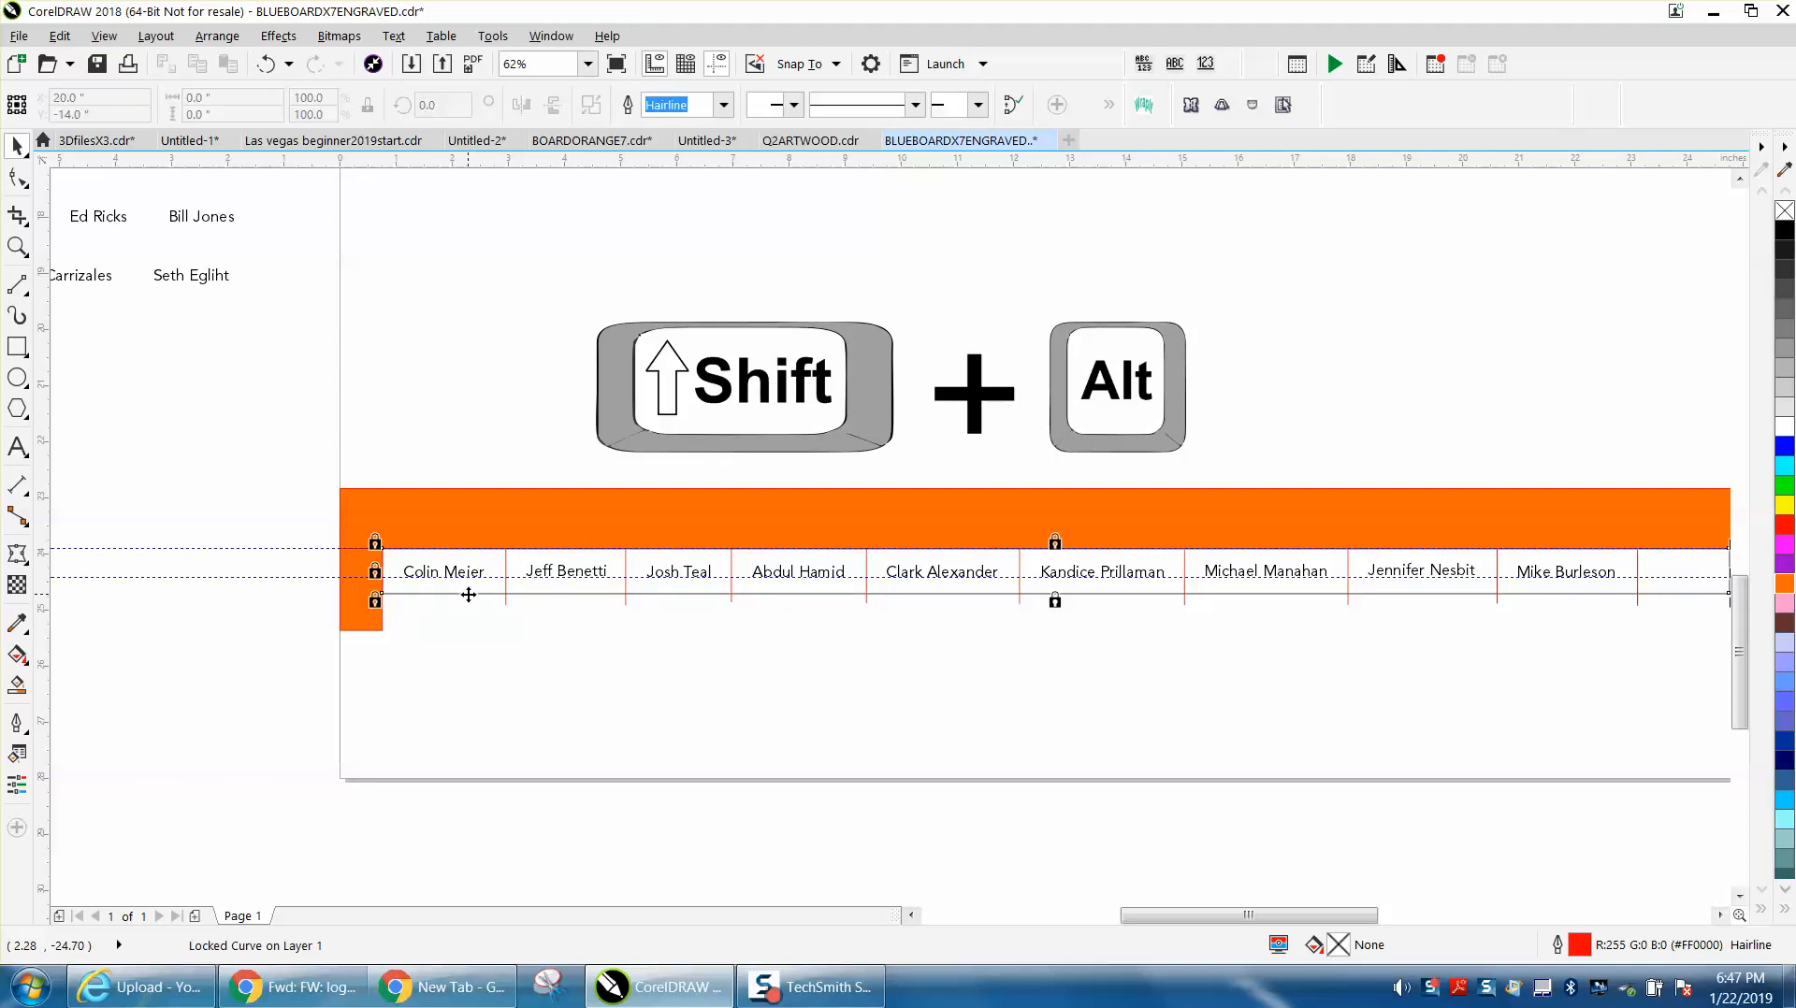
pyautogui.moveTo(464, 581)
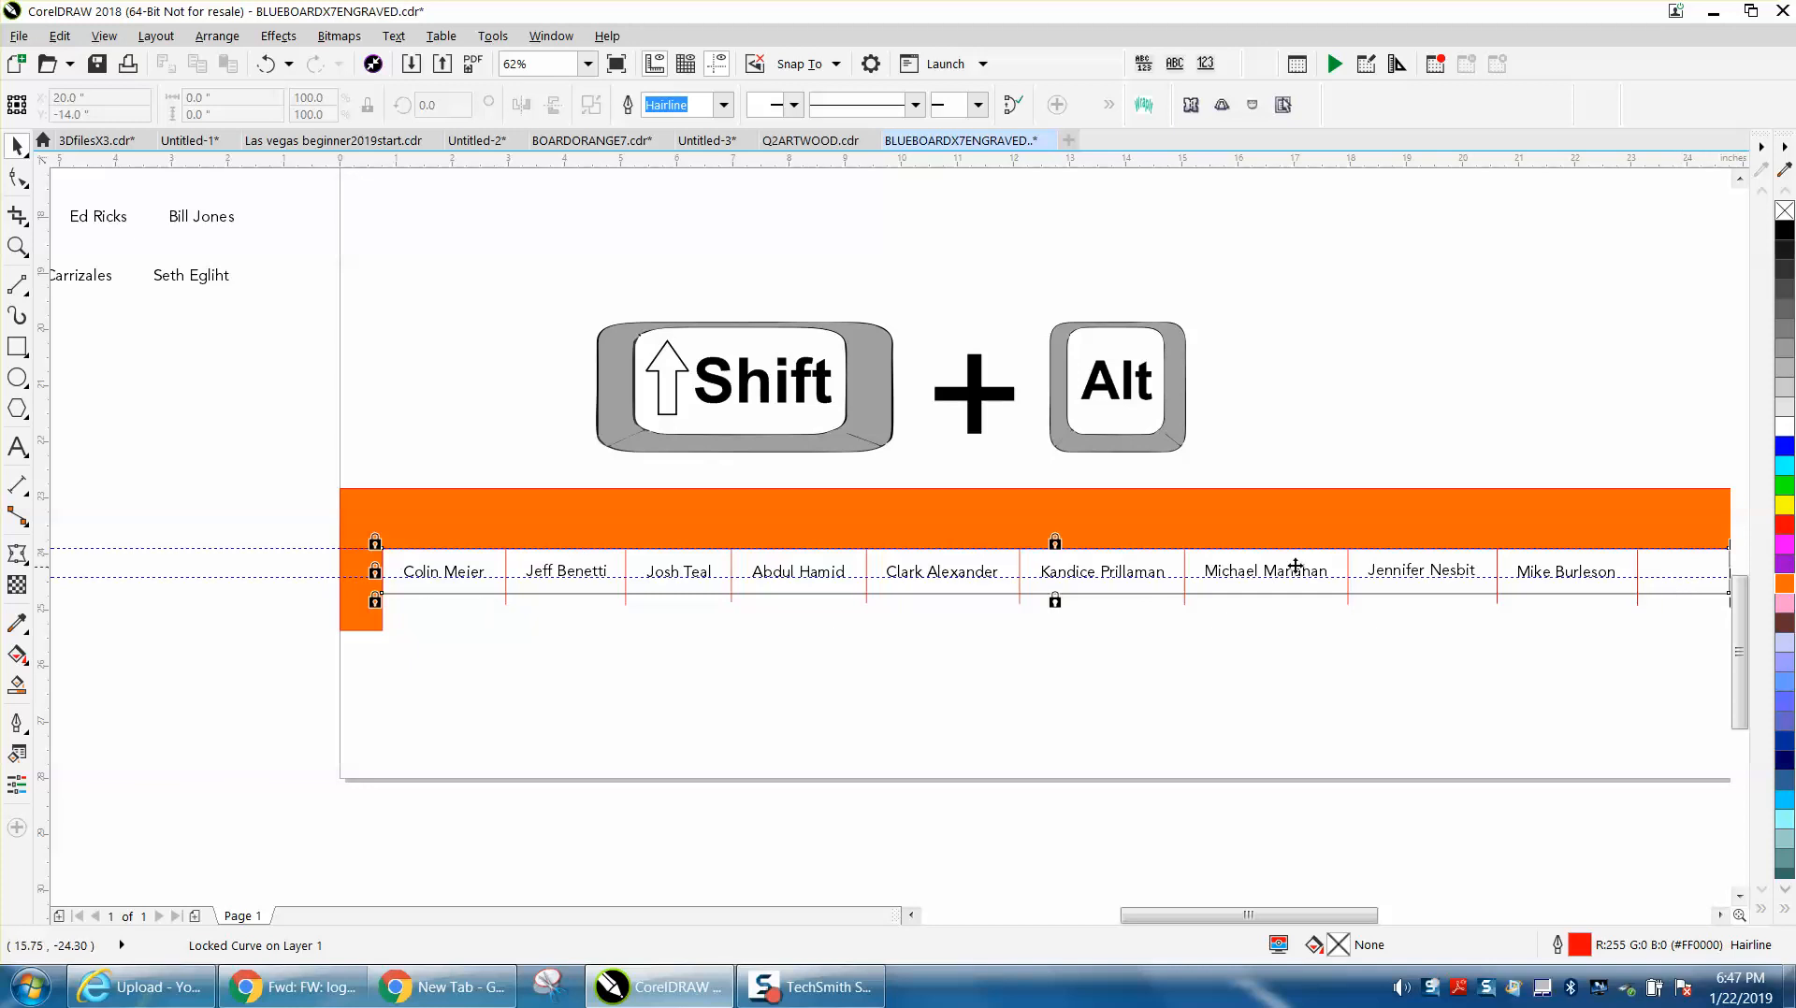
pyautogui.moveTo(558, 546)
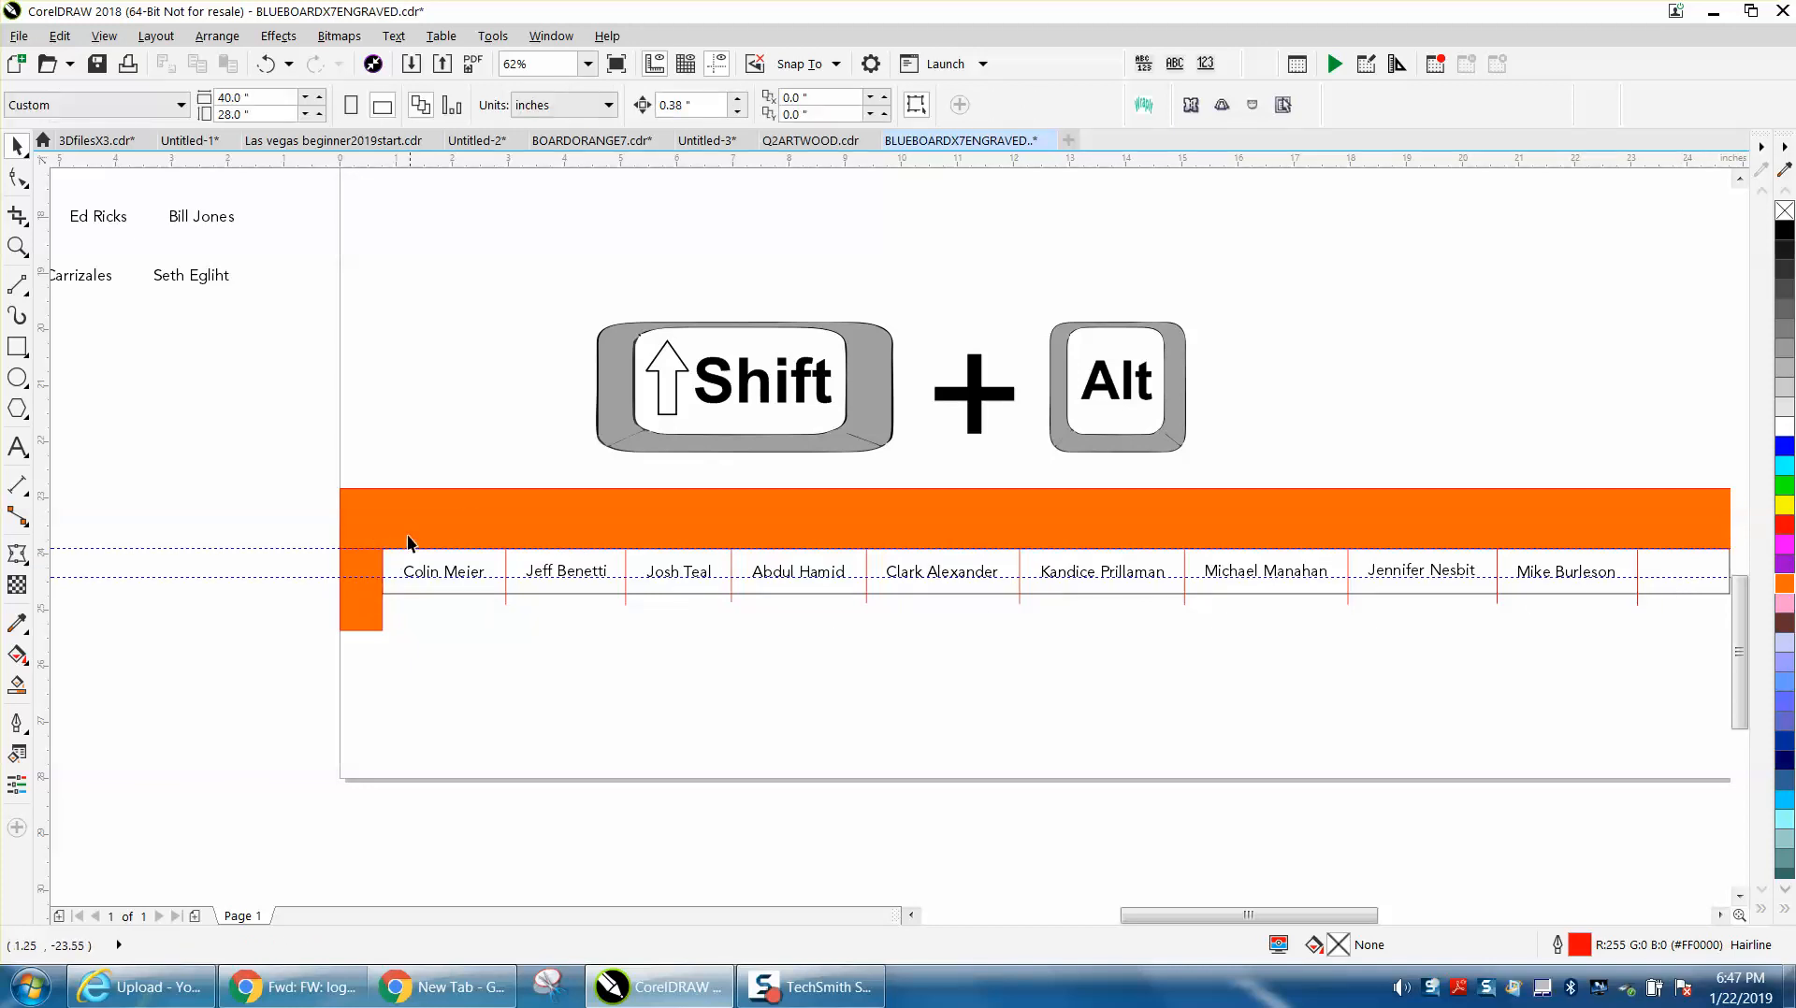
pyautogui.moveTo(381, 496)
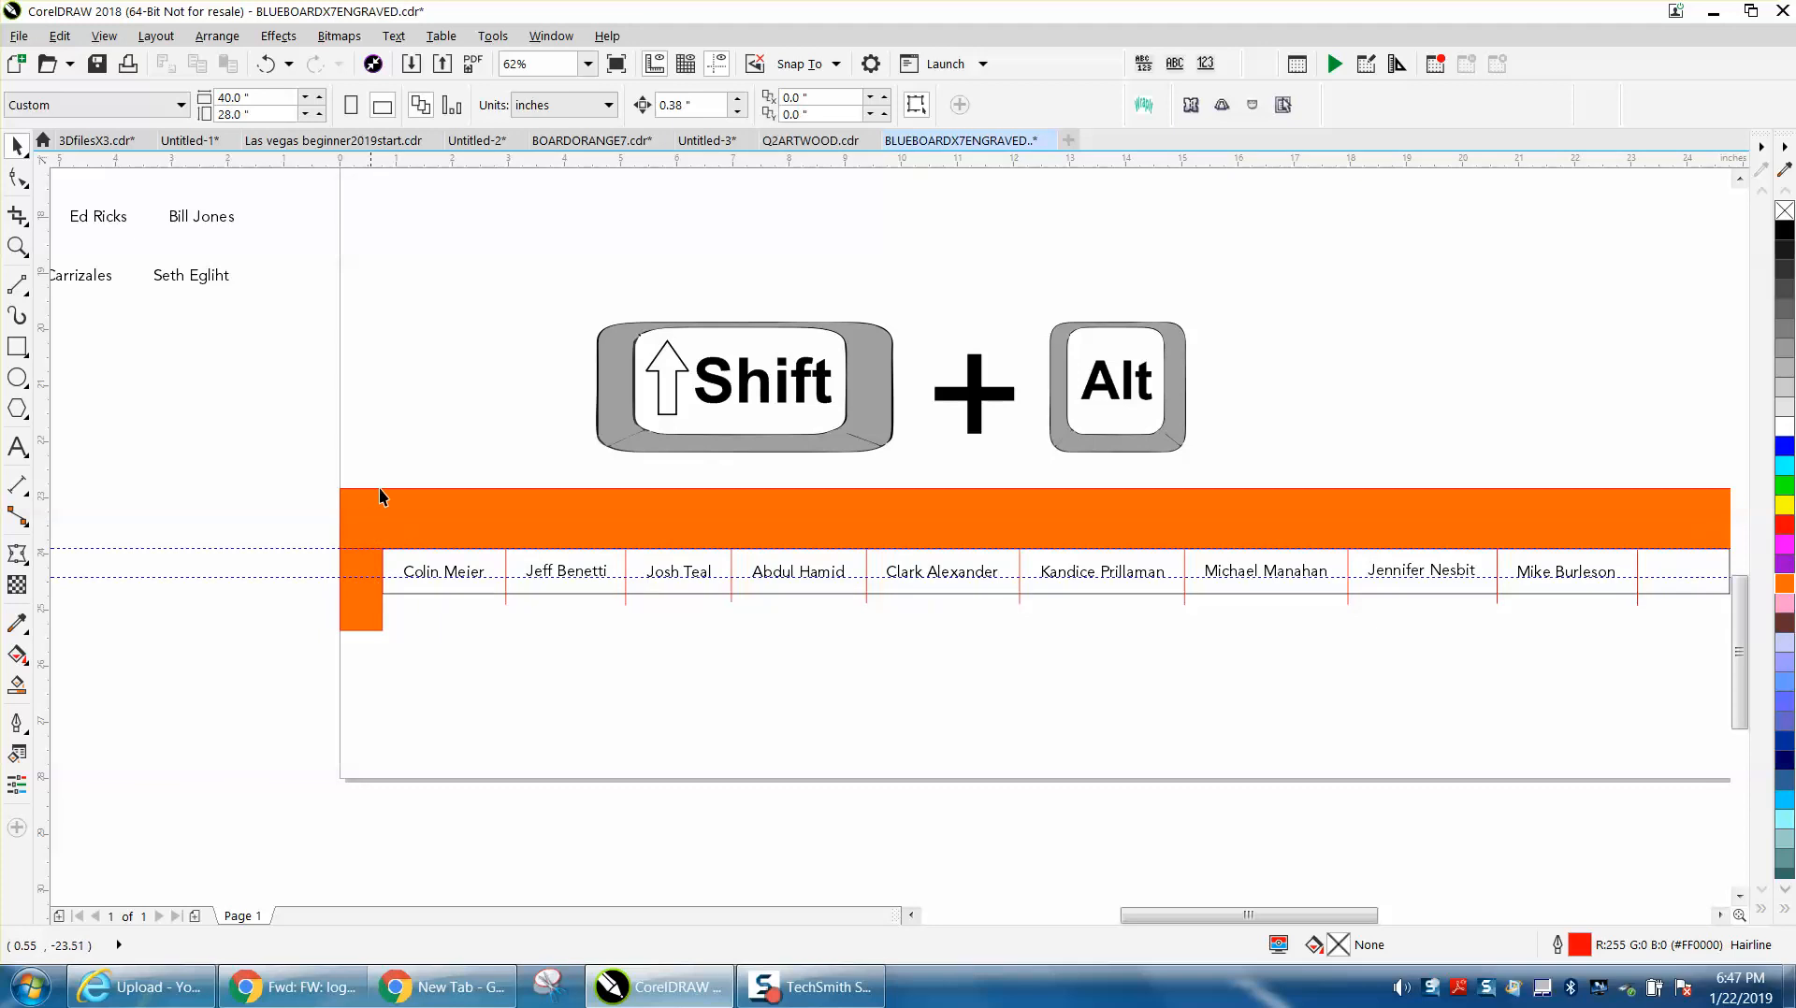
pyautogui.moveTo(1357, 352)
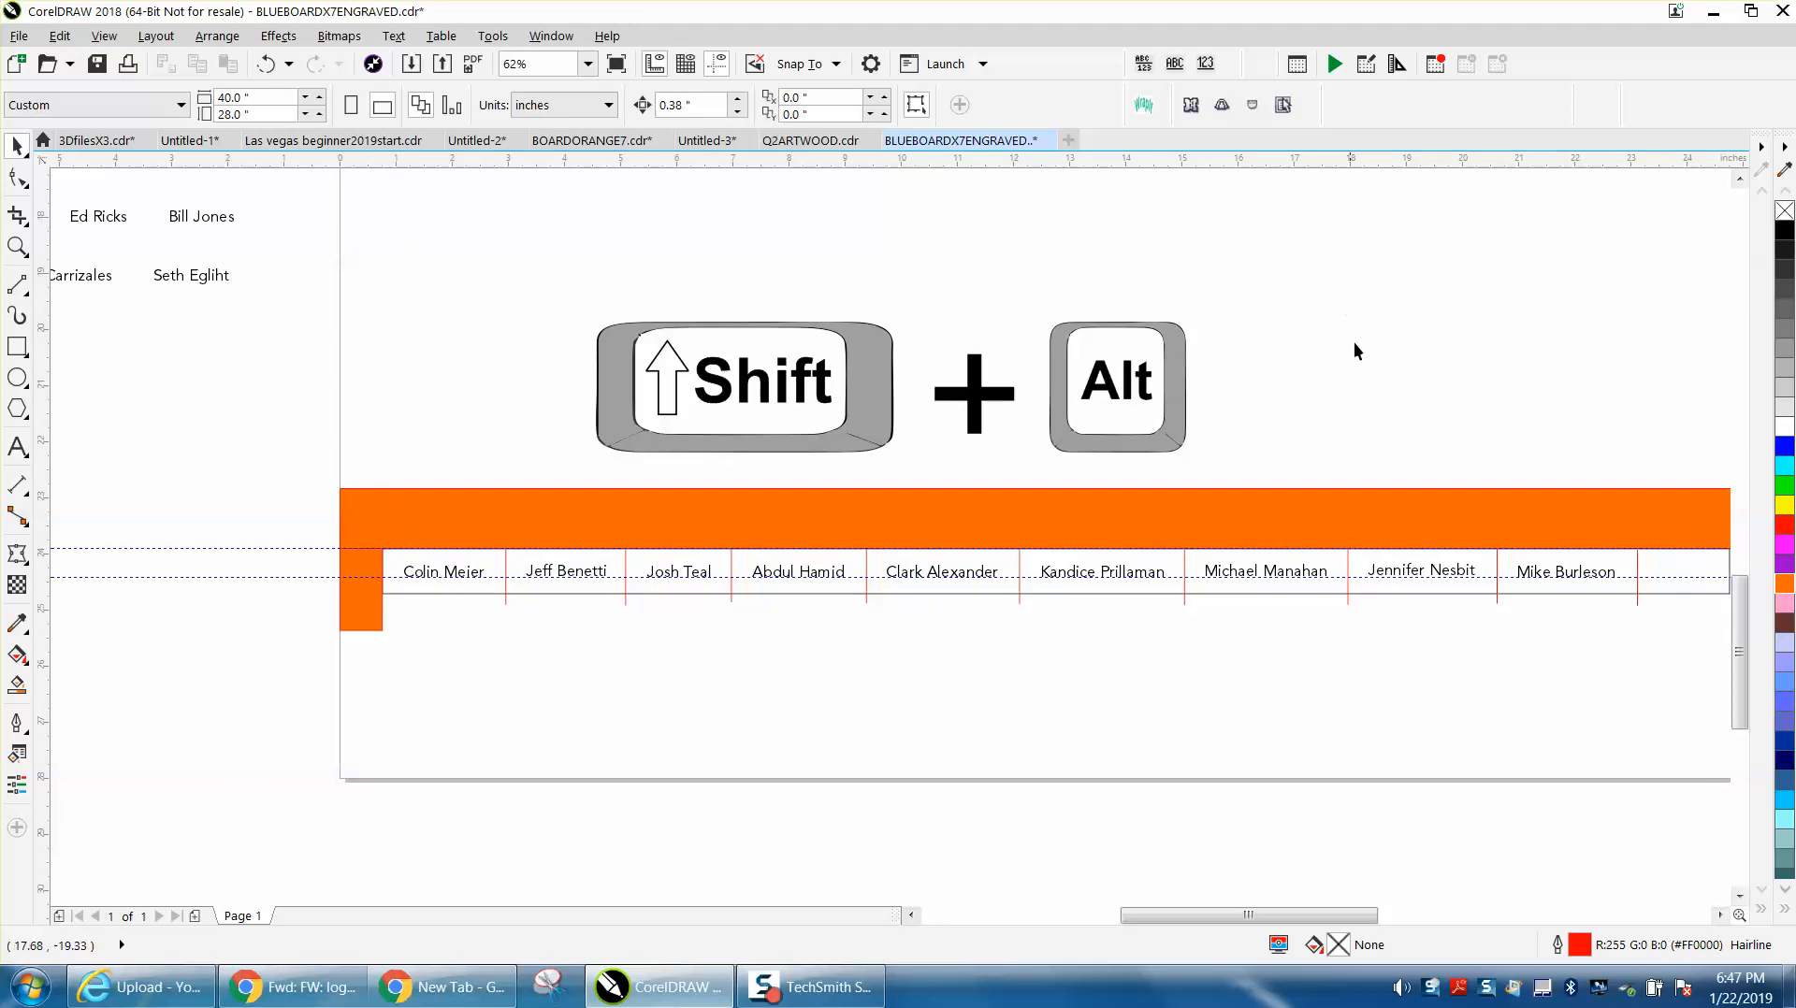
pyautogui.moveTo(341, 268)
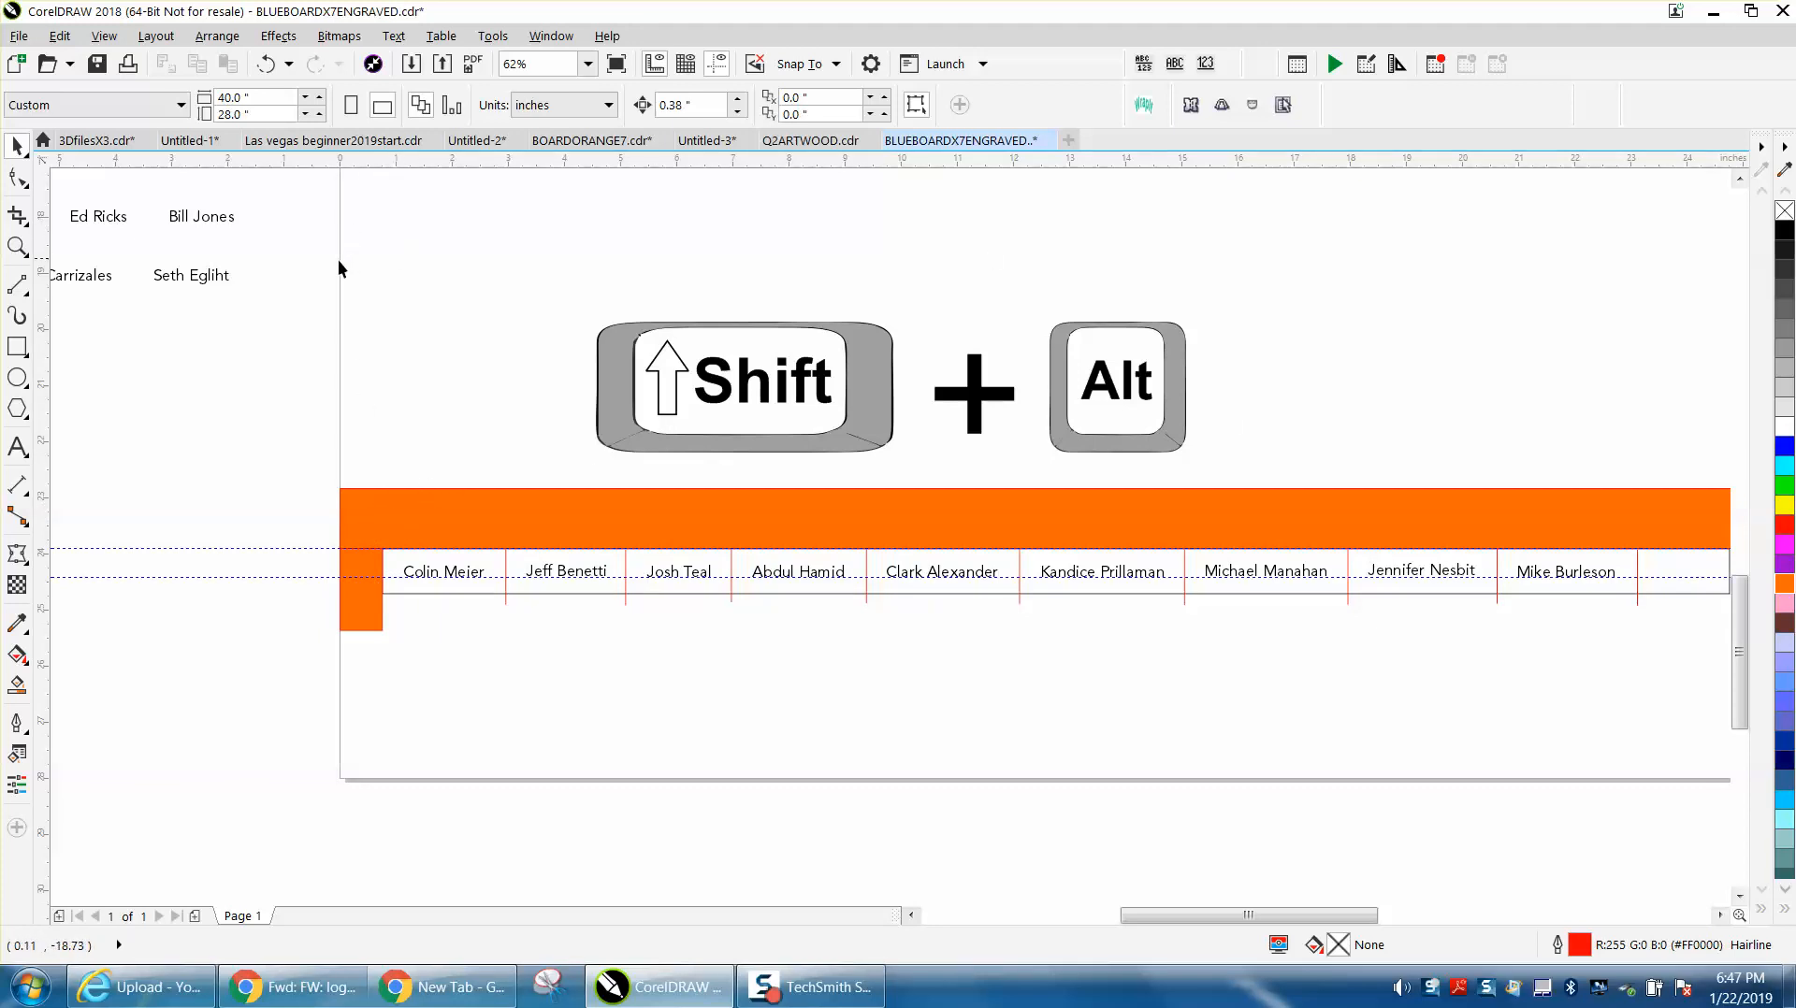
pyautogui.moveTo(349, 572)
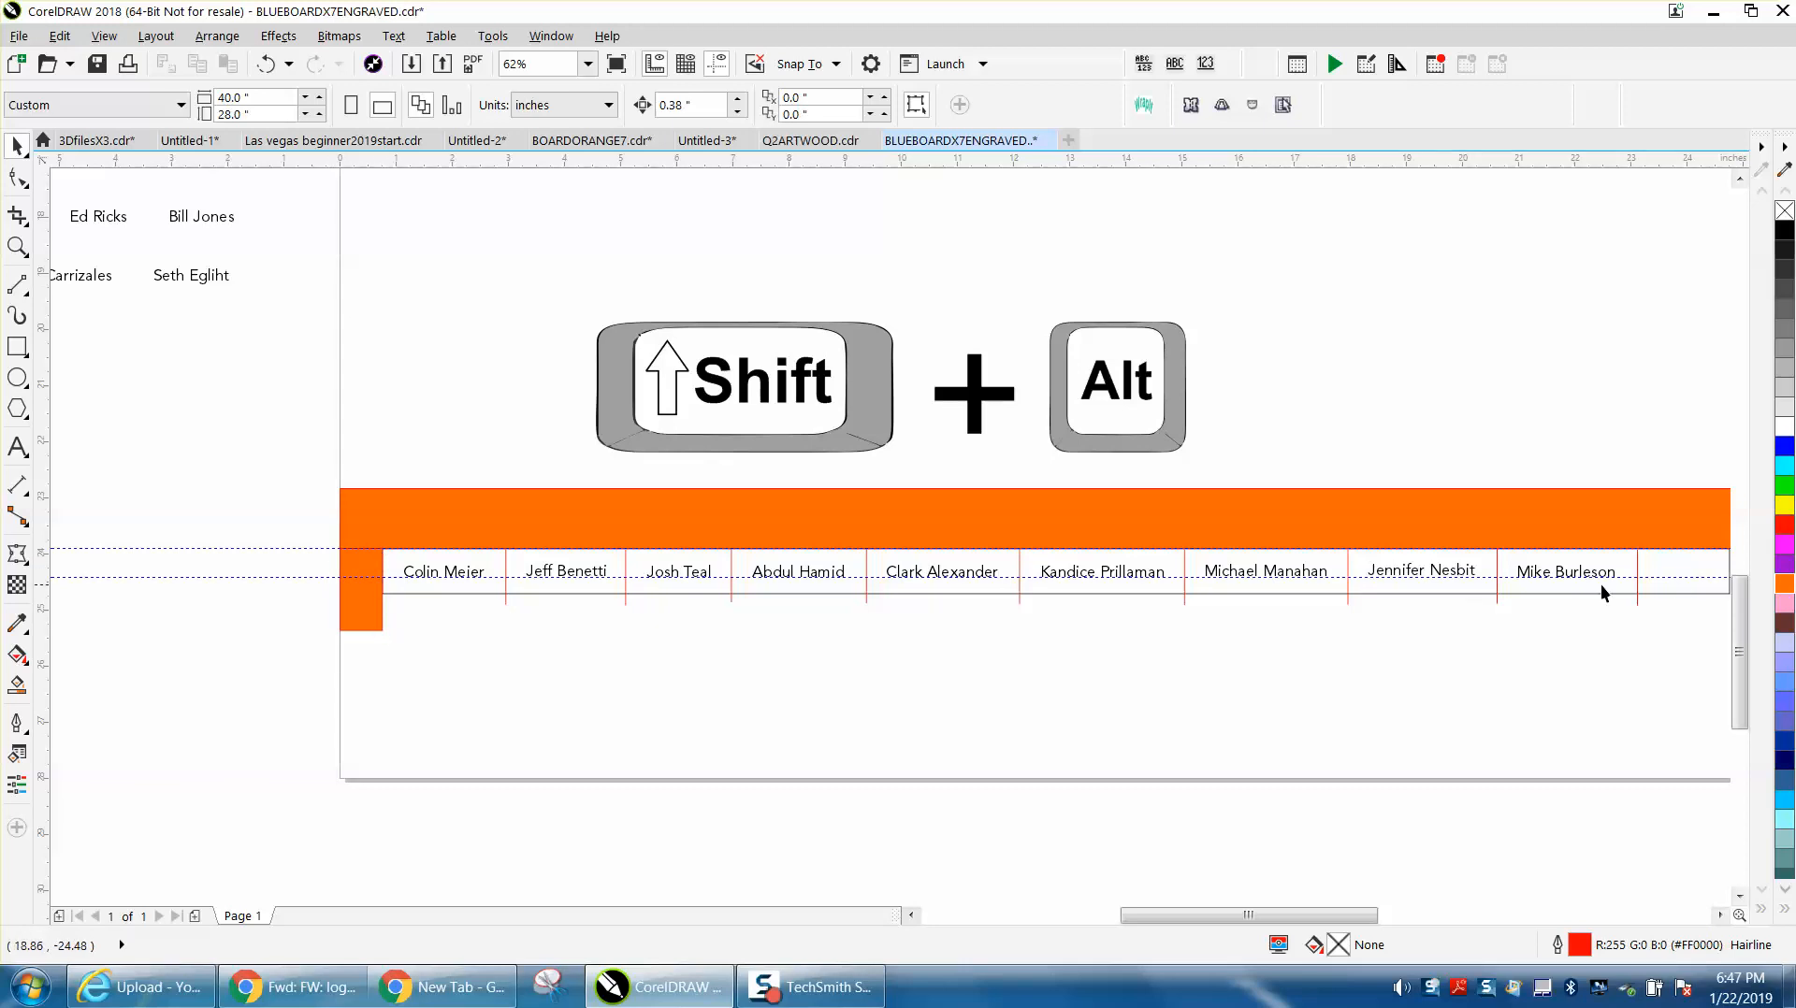
pyautogui.moveTo(507, 566)
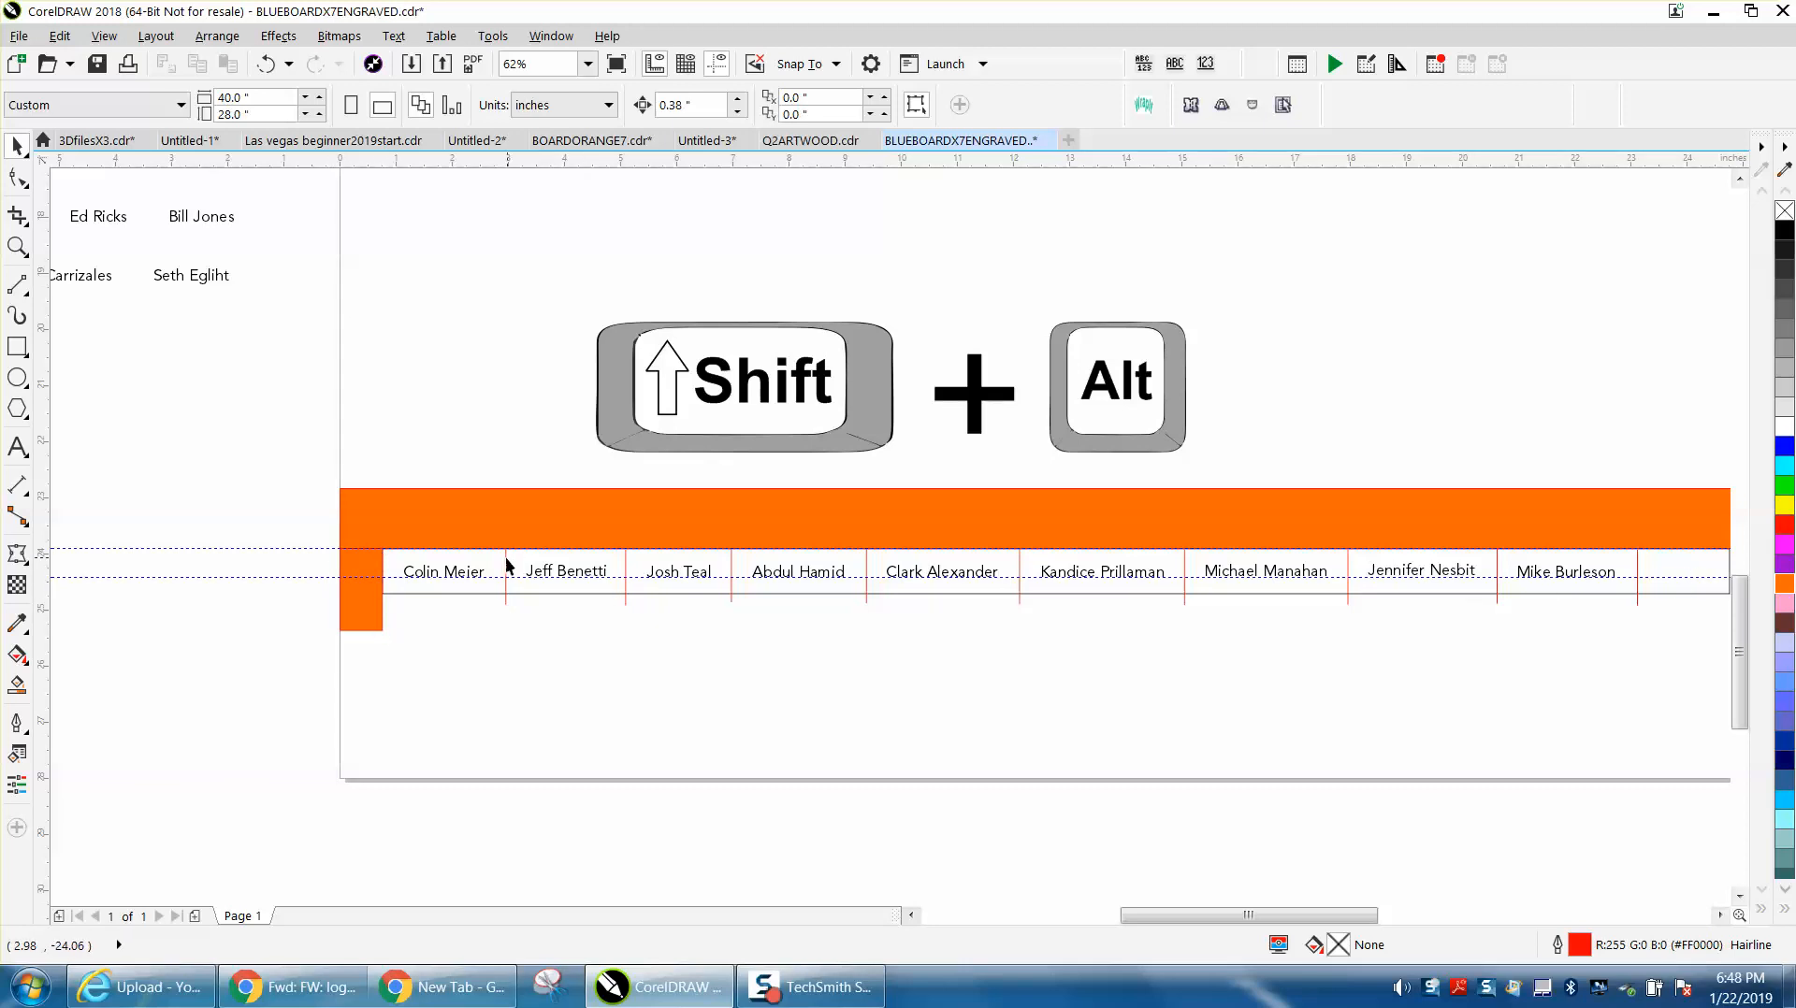
pyautogui.moveTo(423, 559)
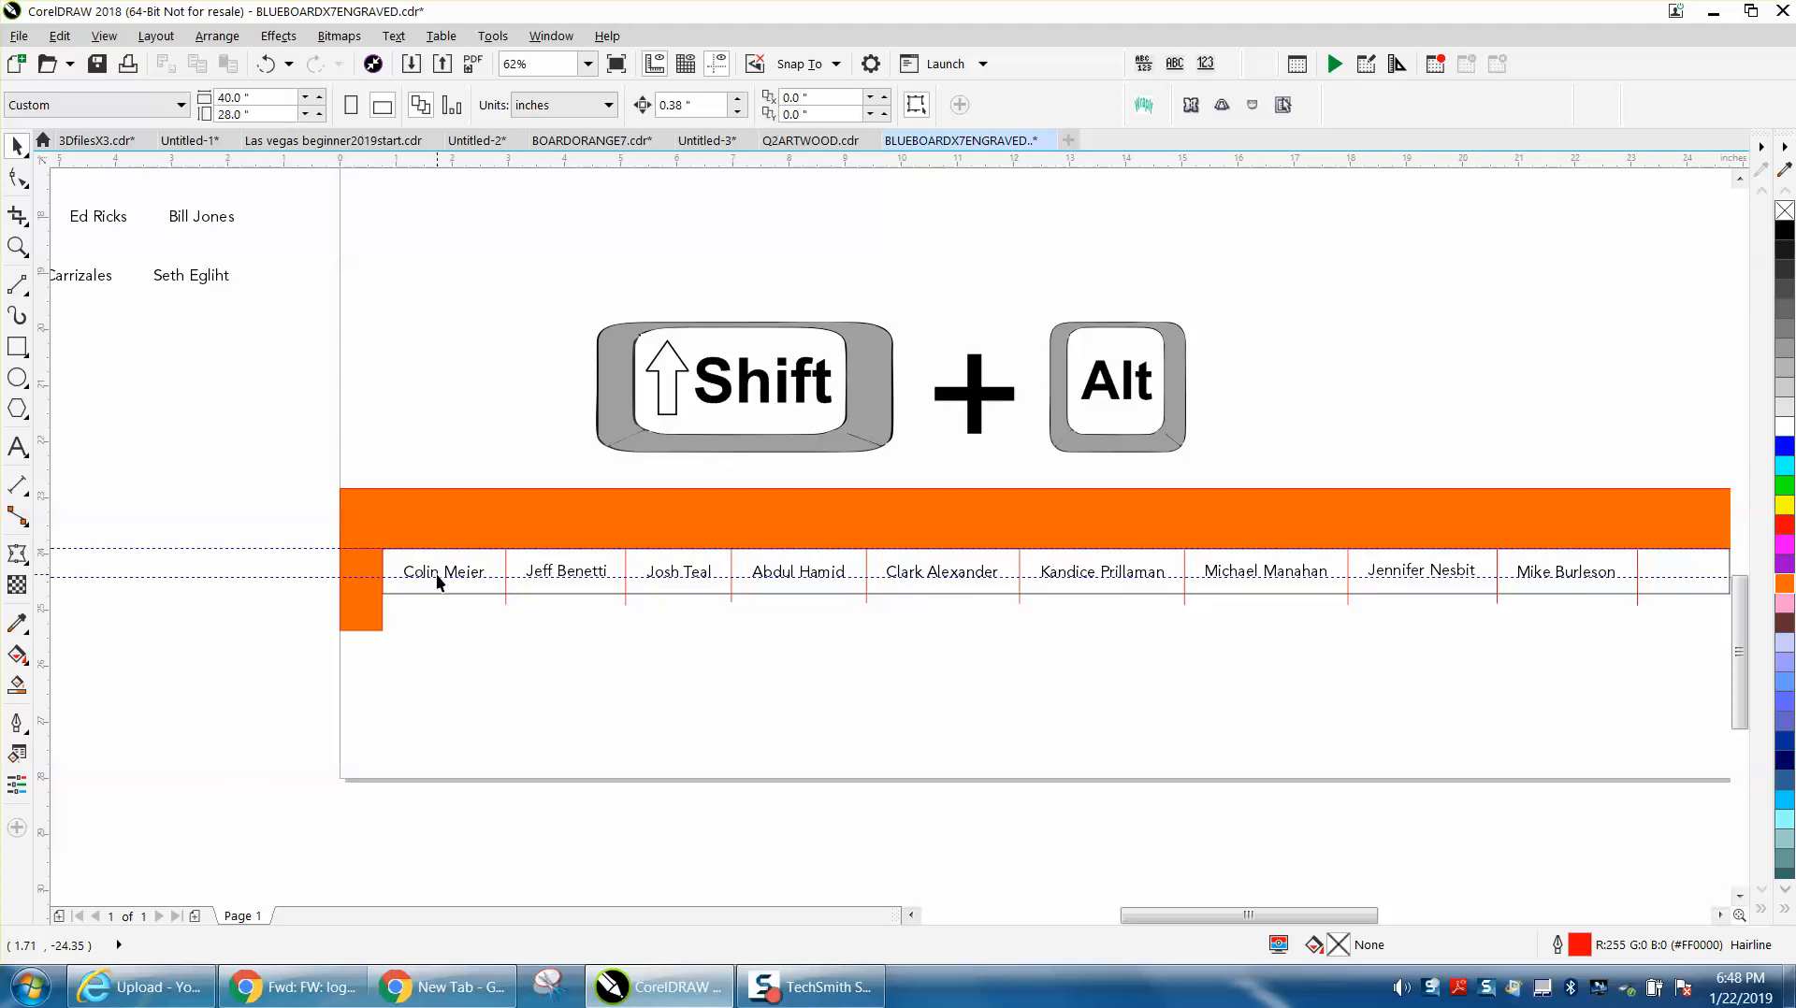
pyautogui.moveTo(764, 407)
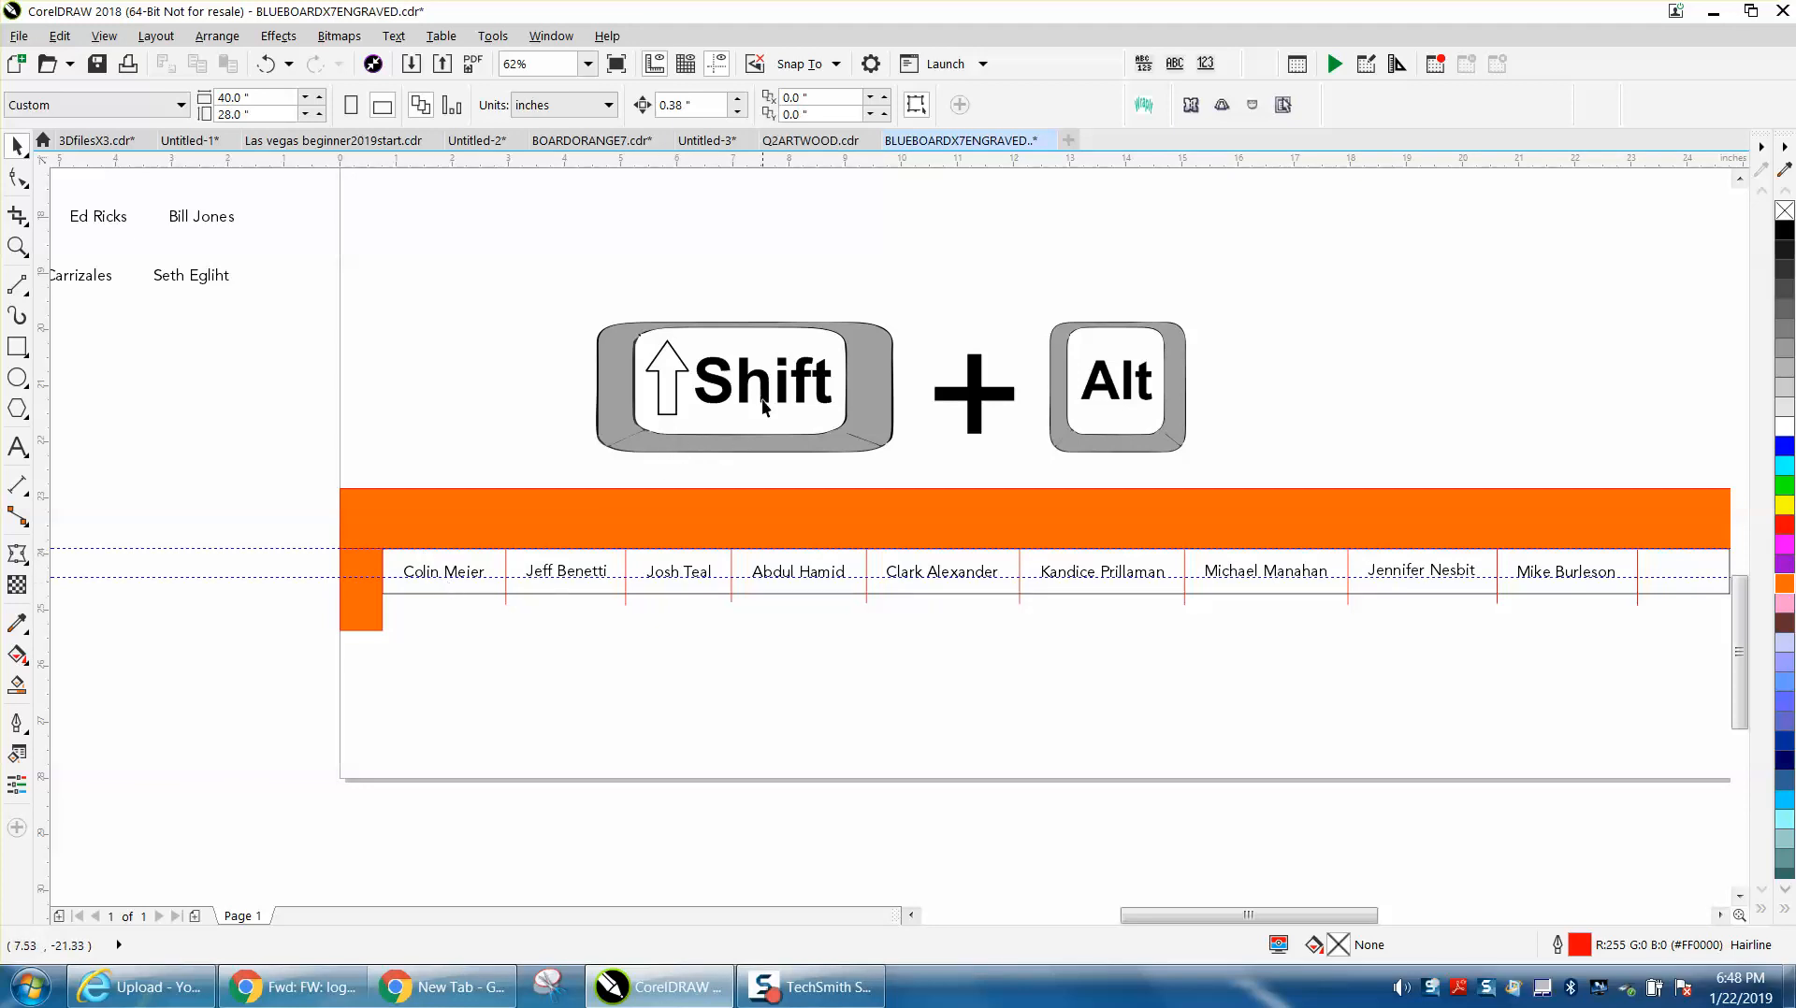
pyautogui.moveTo(653, 607)
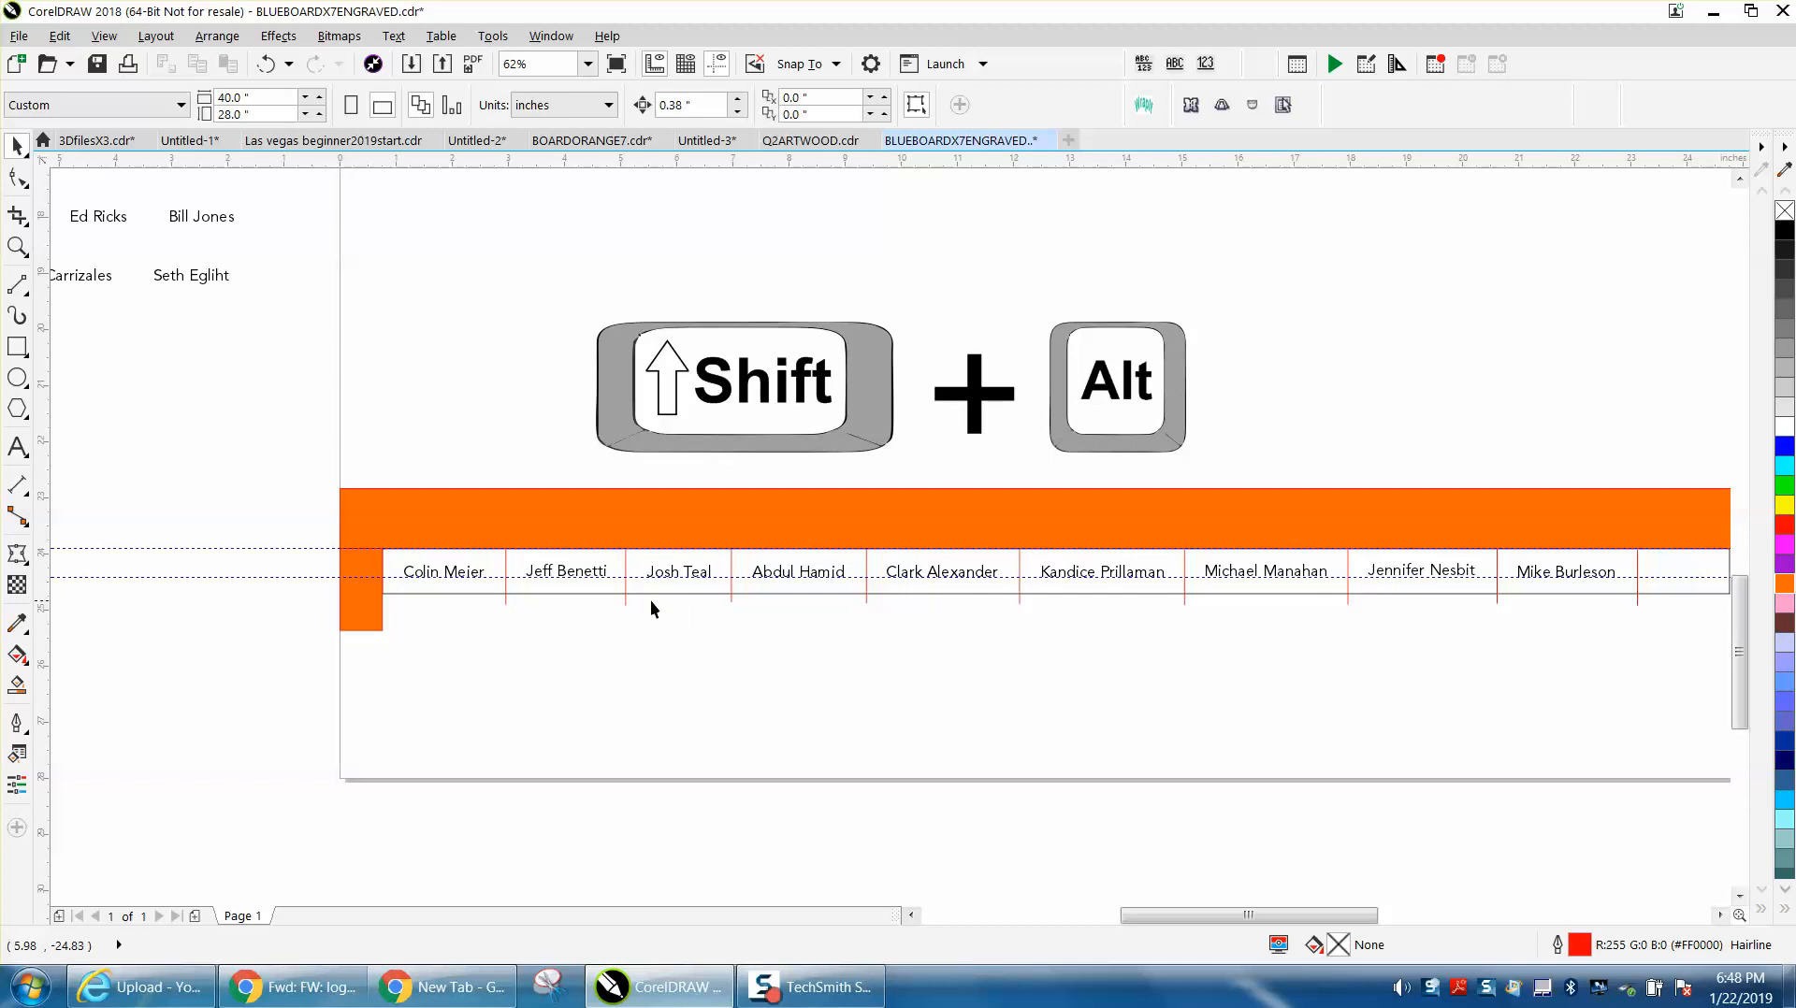
pyautogui.click(442, 572)
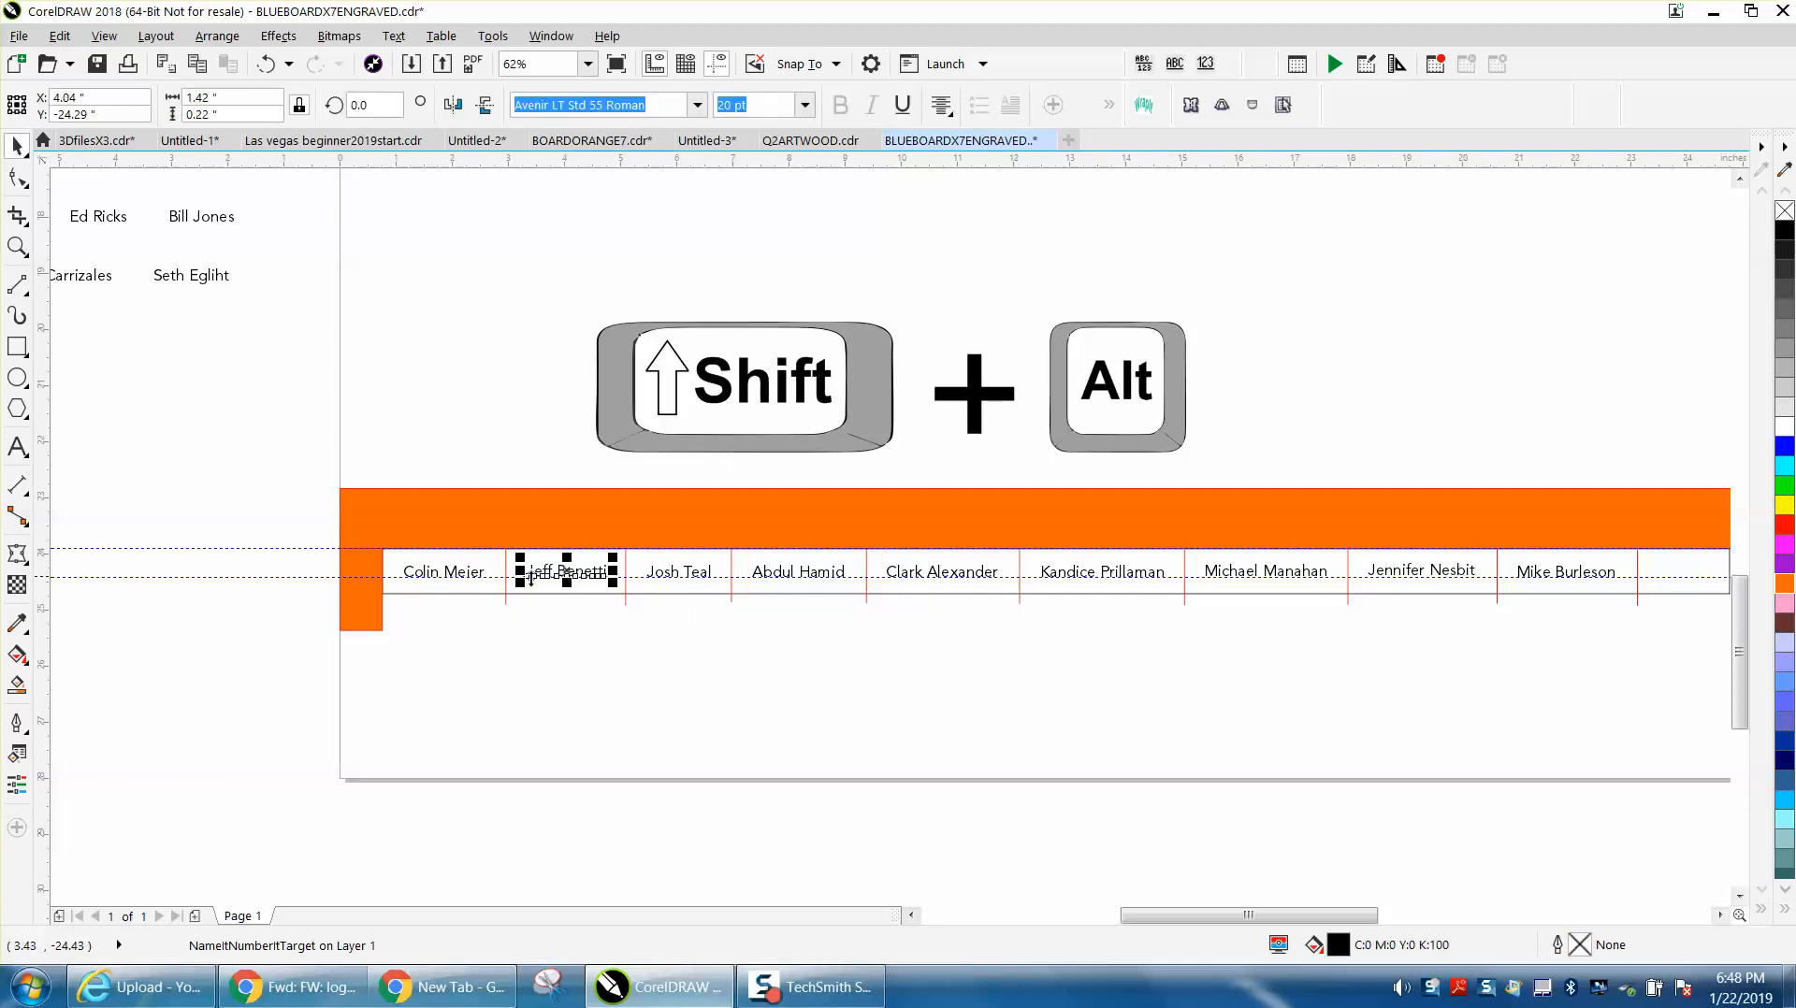
pyautogui.moveTo(474, 581)
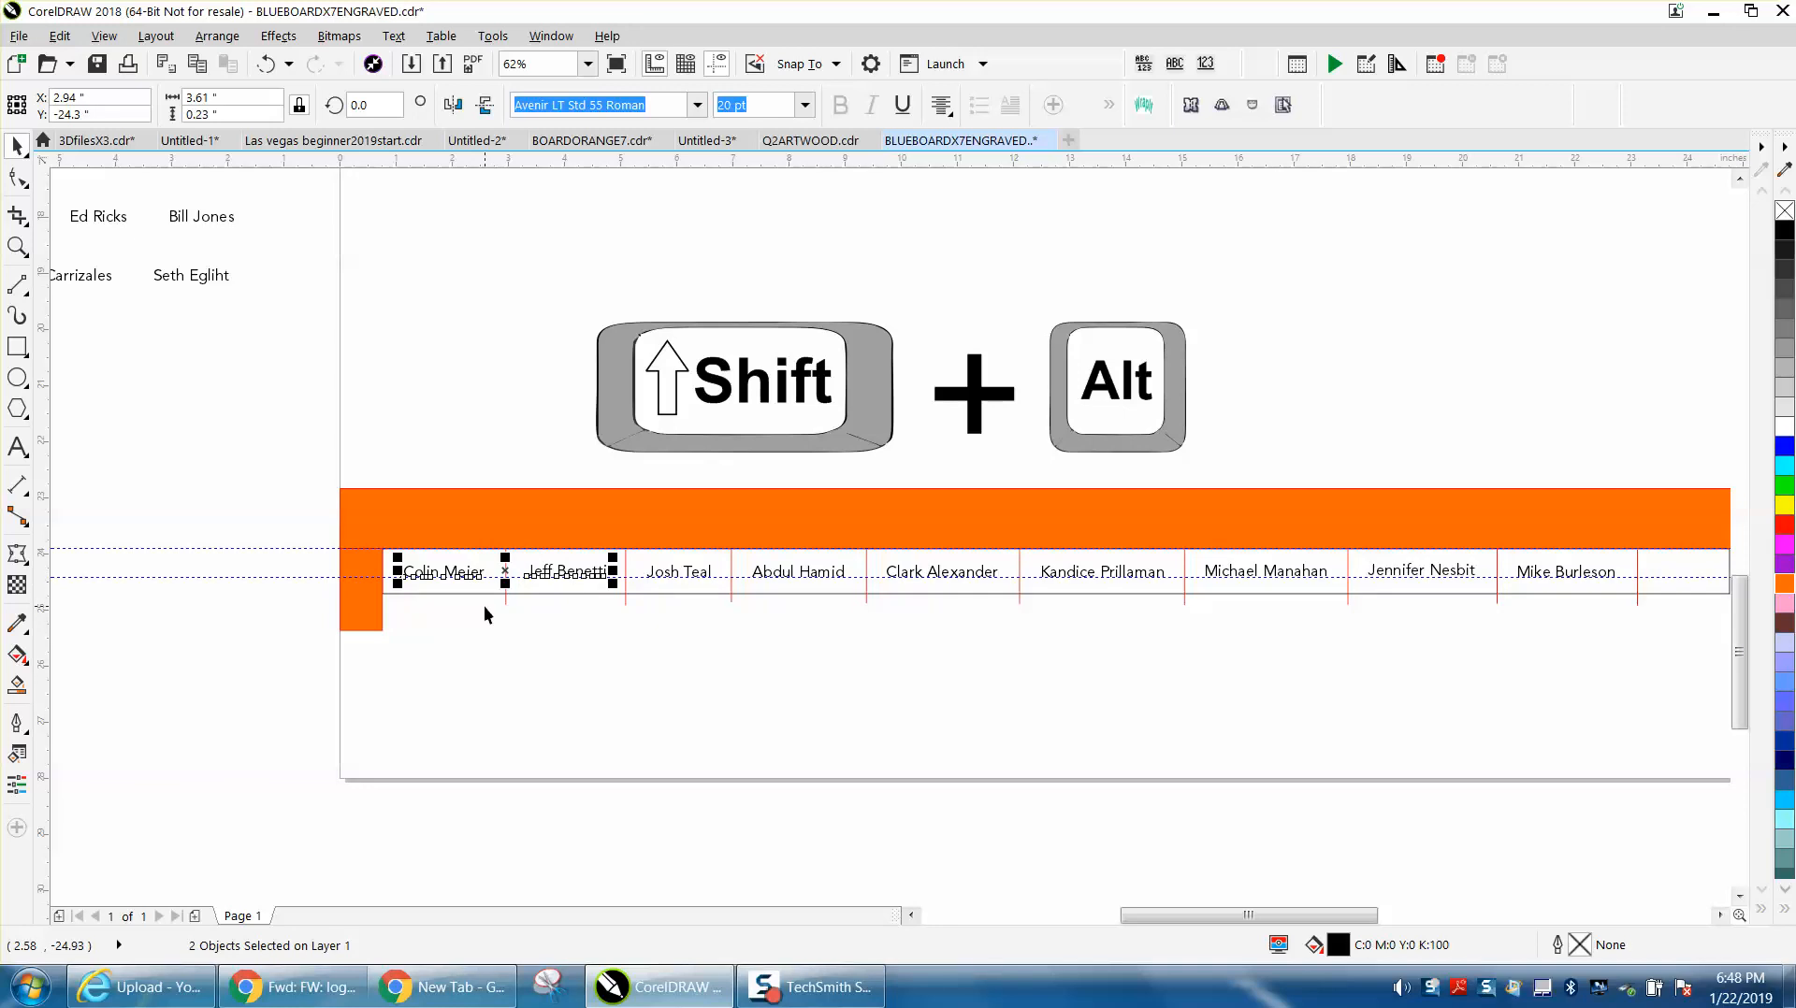
pyautogui.click(677, 571)
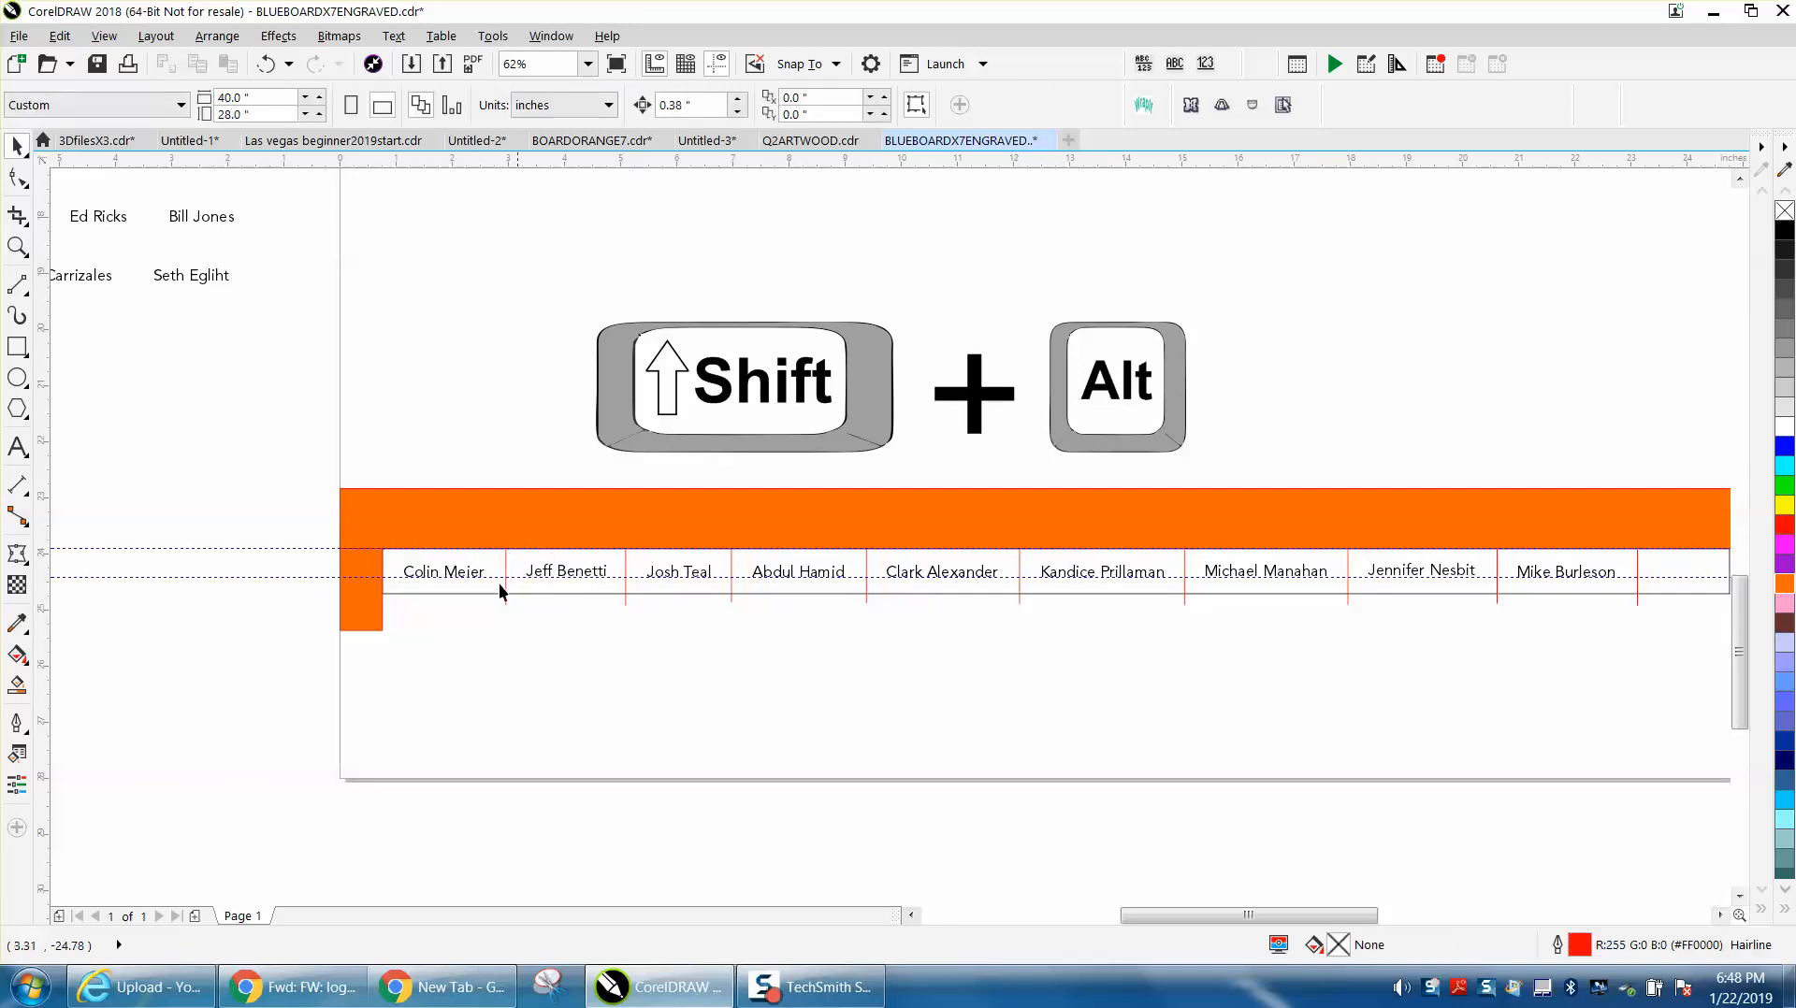
pyautogui.click(444, 571)
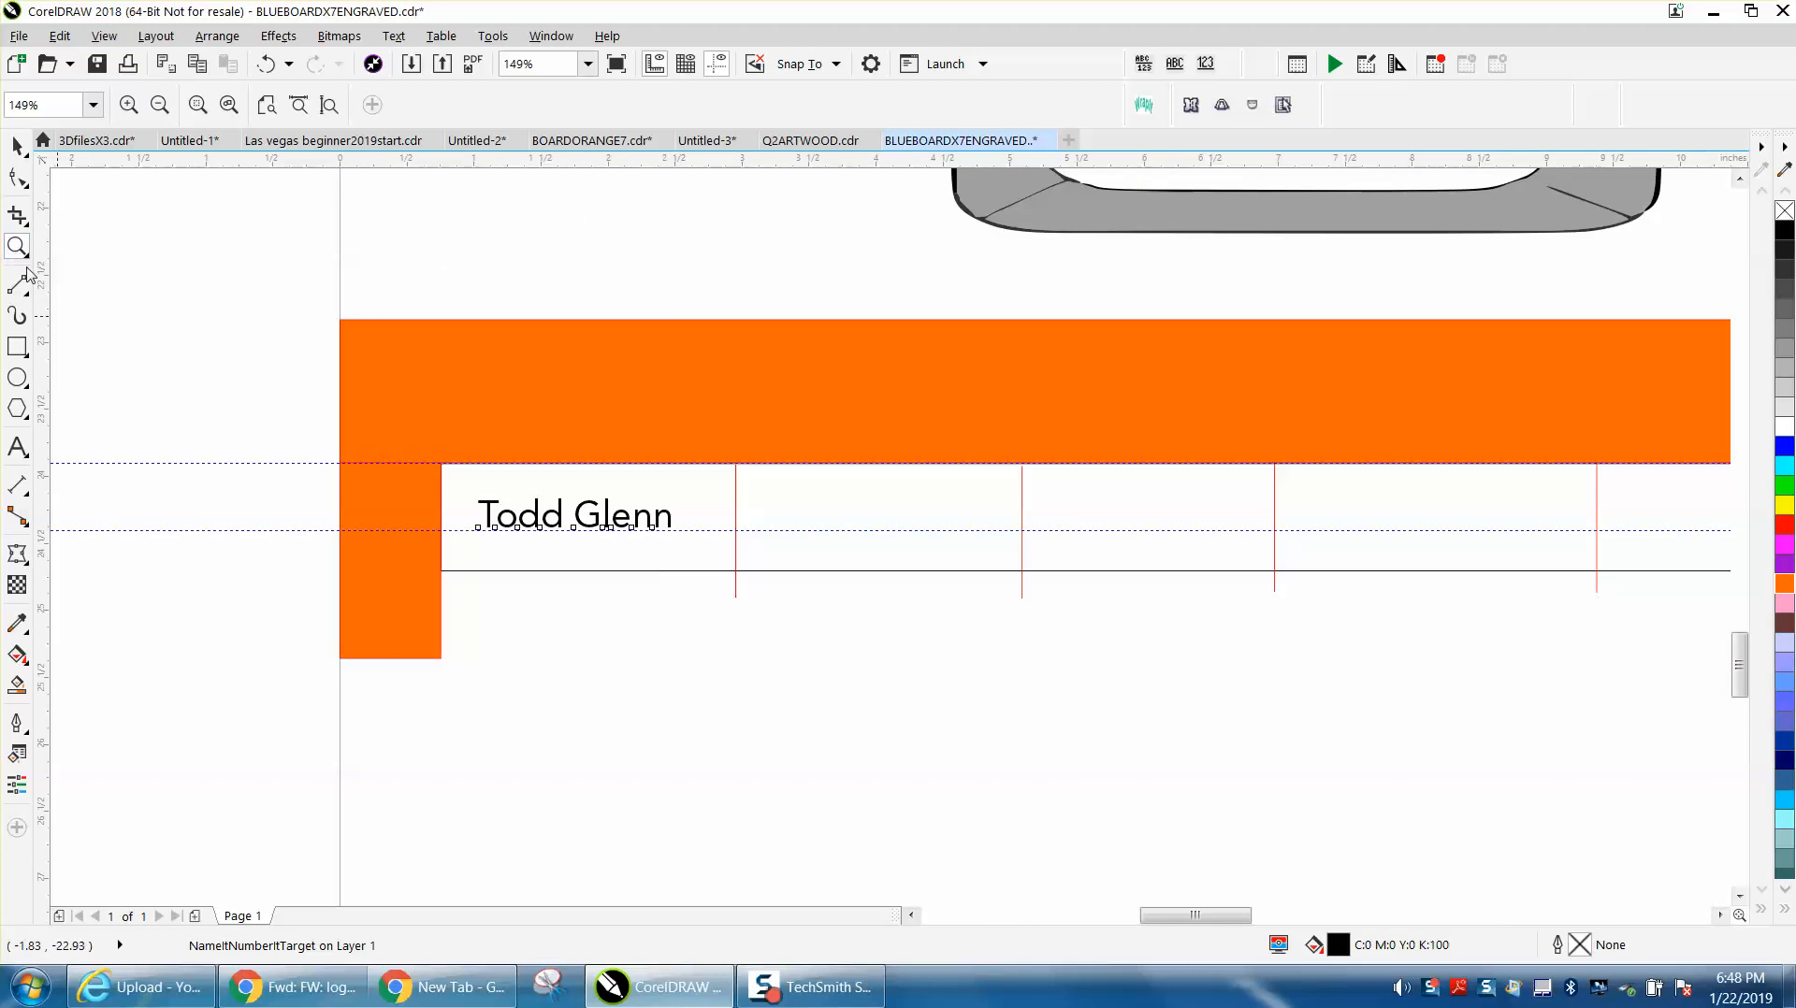
pyautogui.click(572, 514)
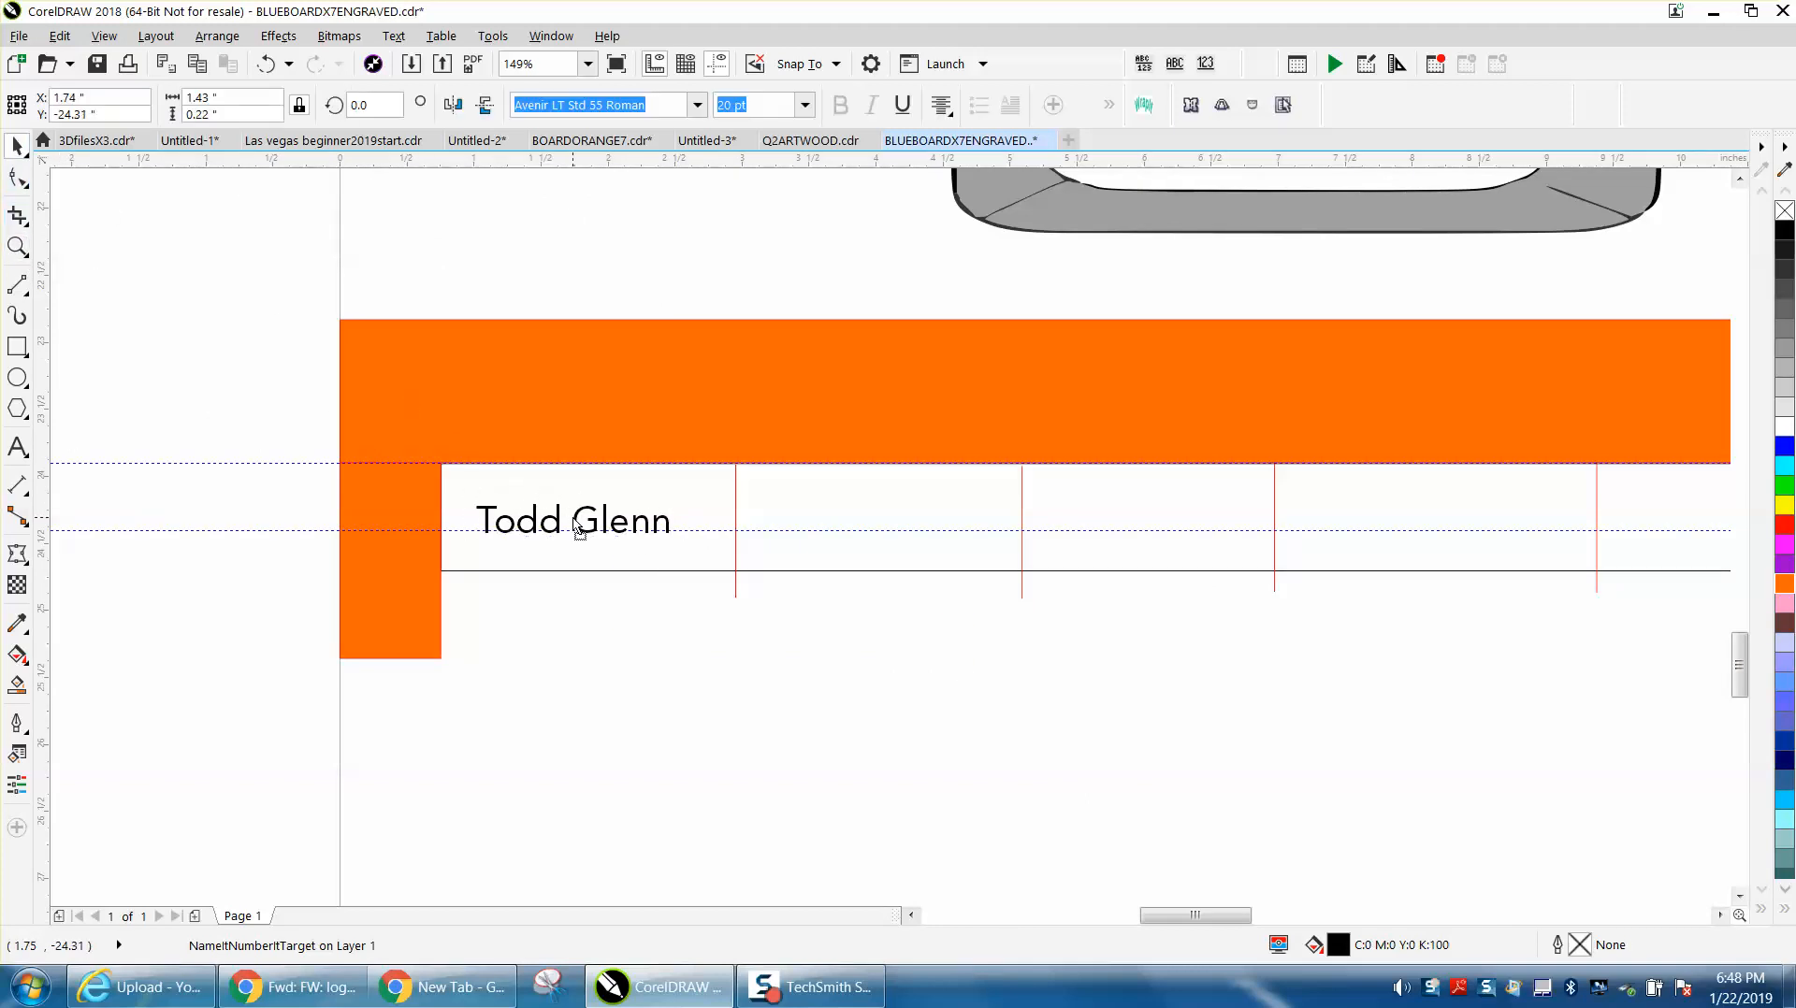
pyautogui.click(572, 519)
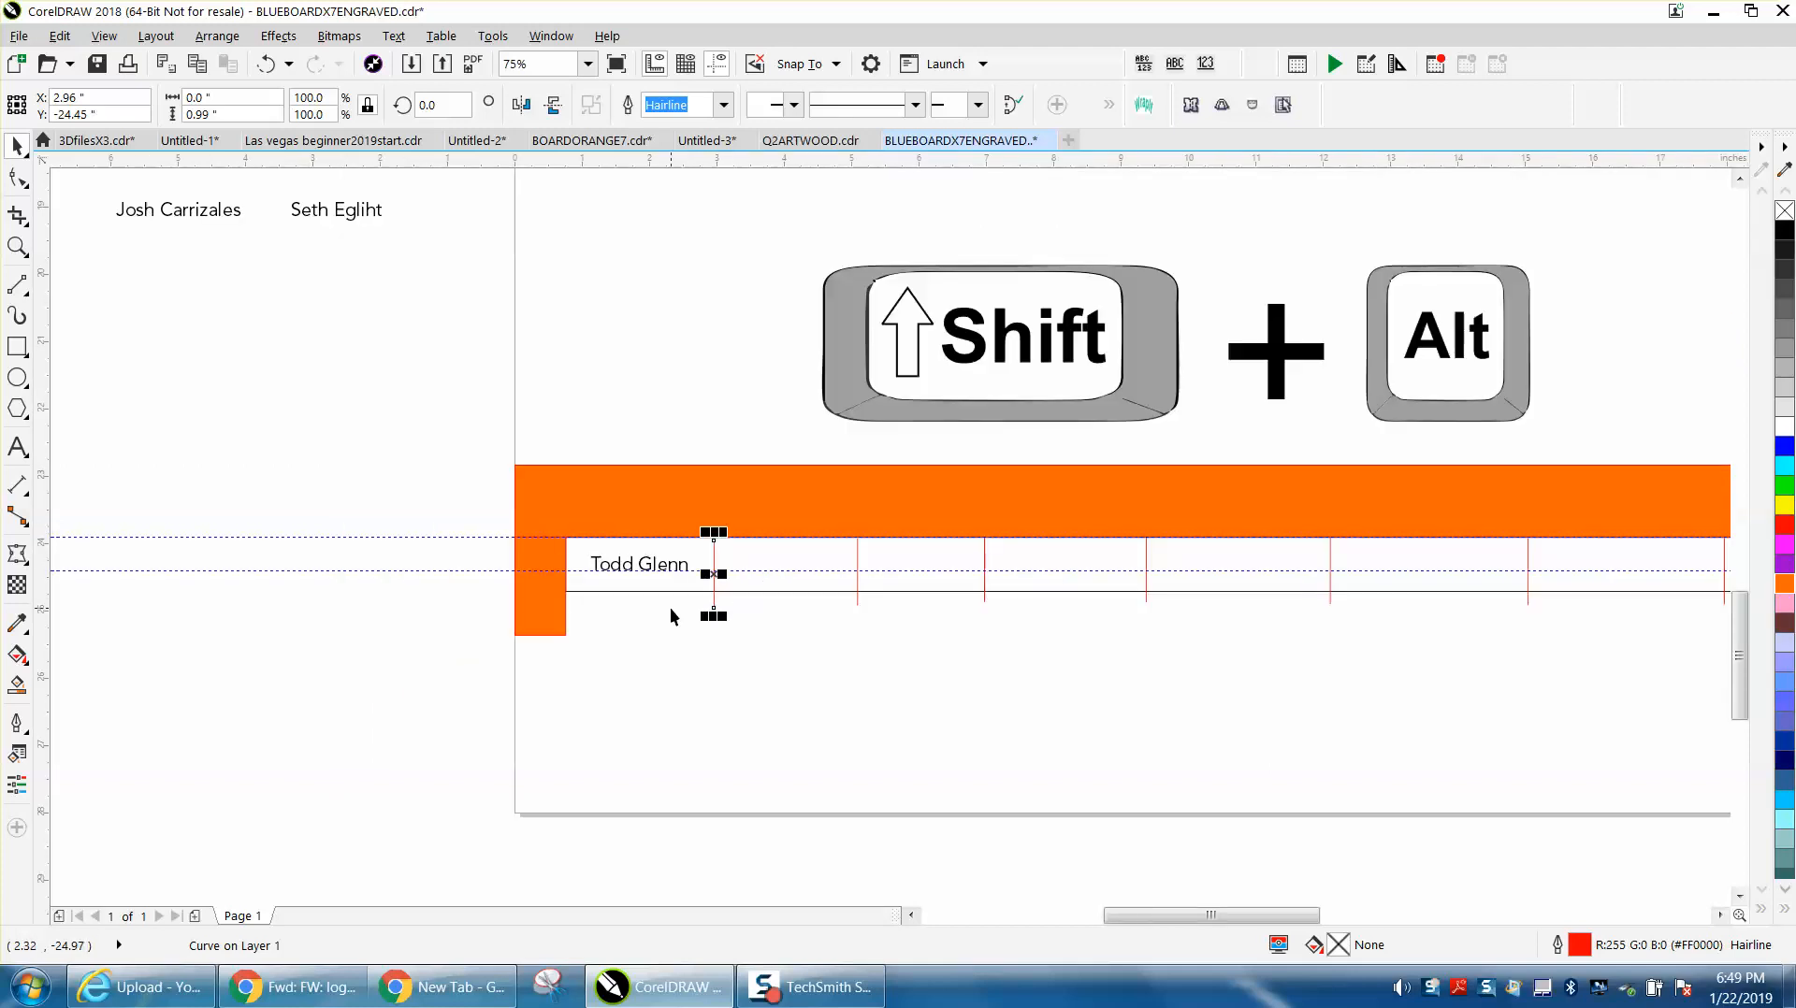
pyautogui.scroll(-3)
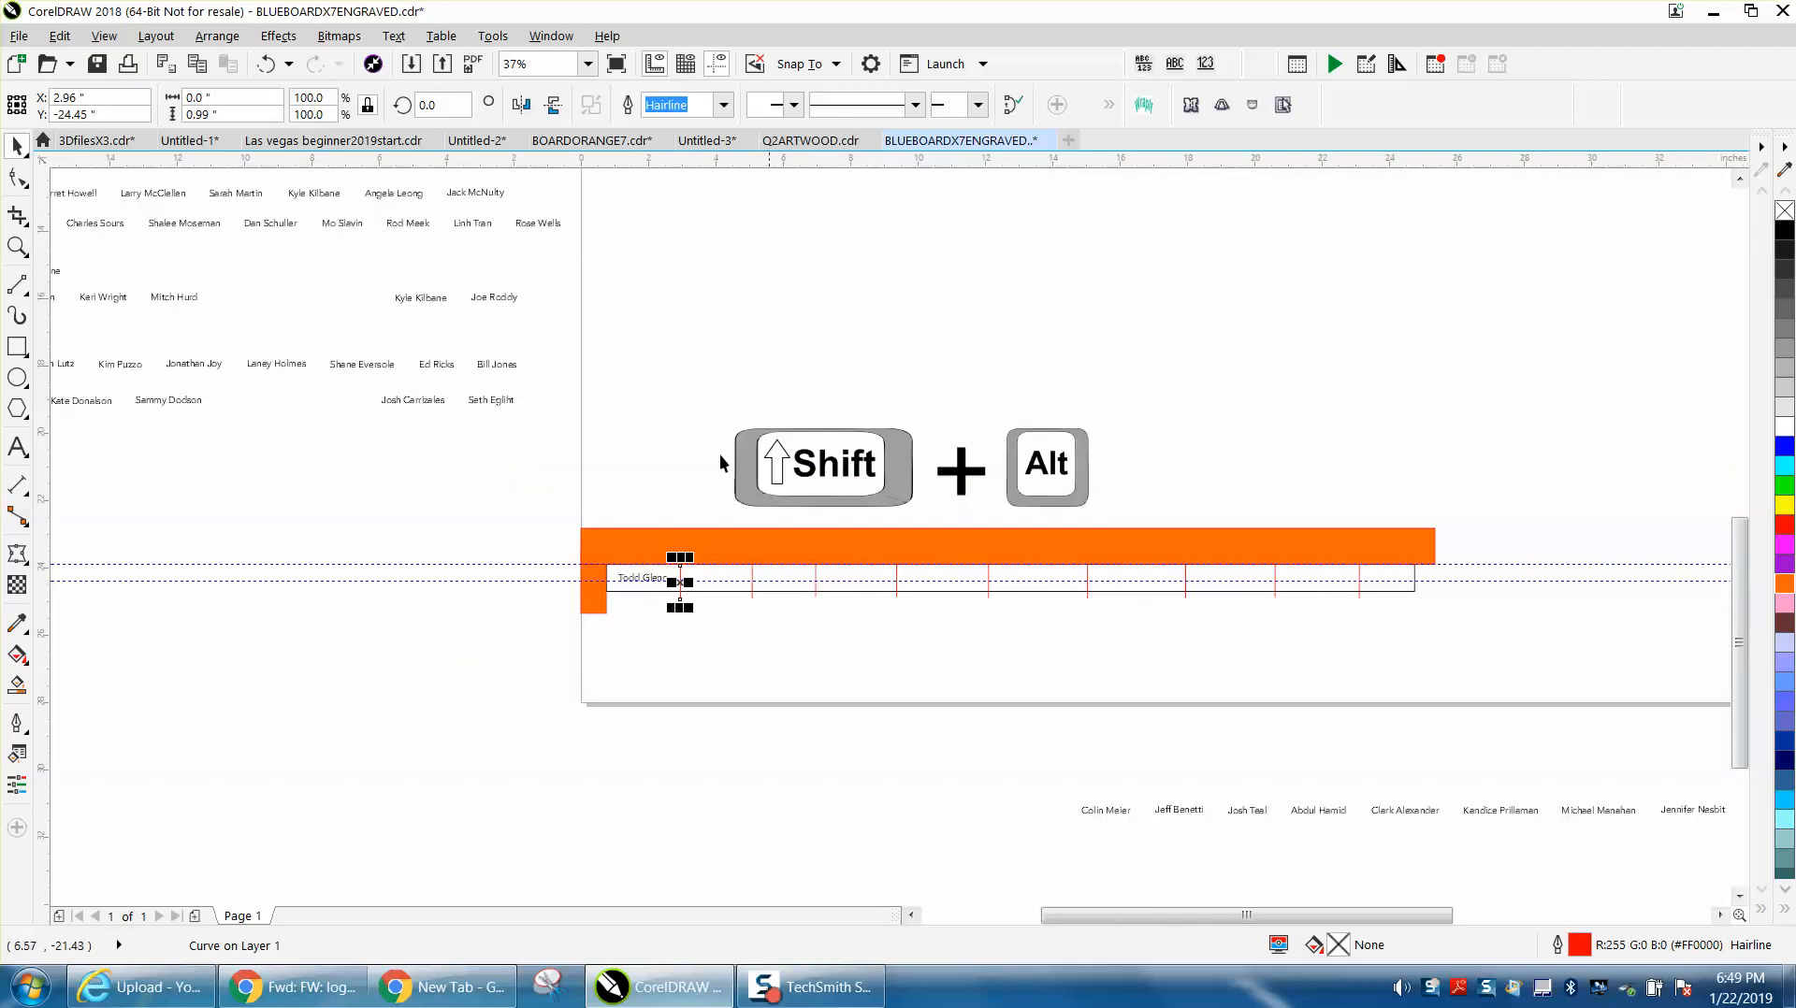